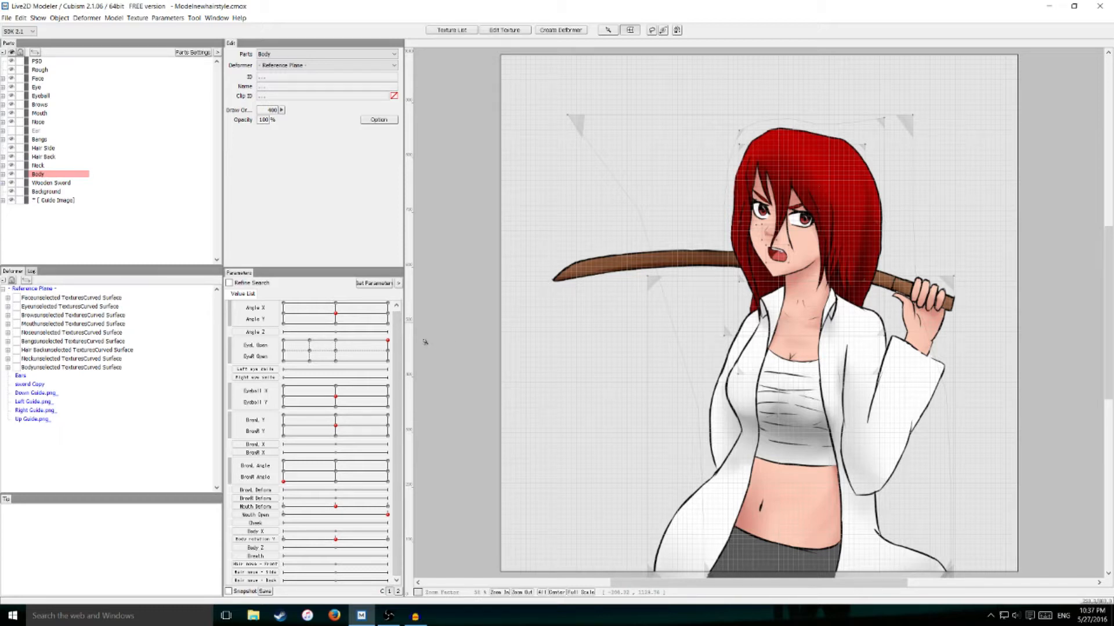
pyautogui.moveTo(422, 498)
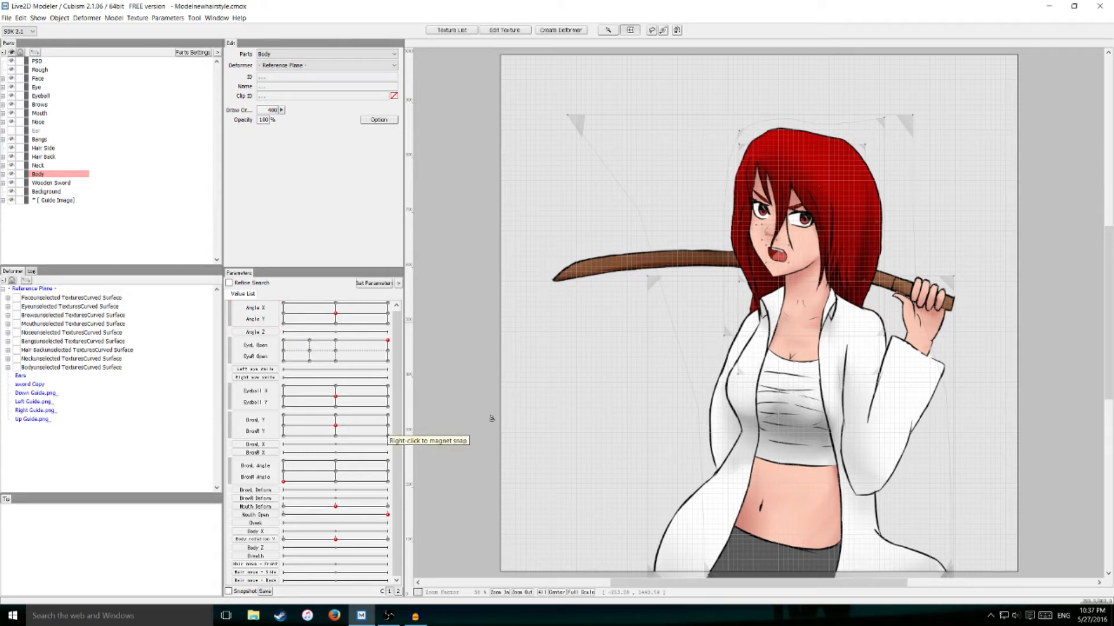
pyautogui.moveTo(507, 352)
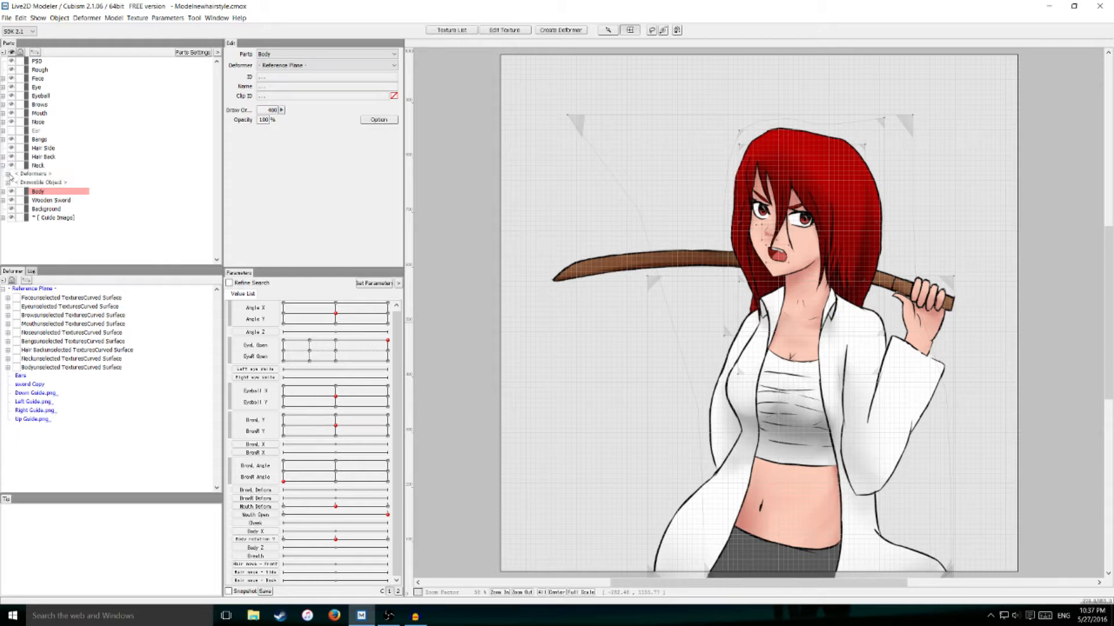
# Create a Rotation deformer for the Neck part, parented to the Reference Plane.
pyautogui.click(32, 151)
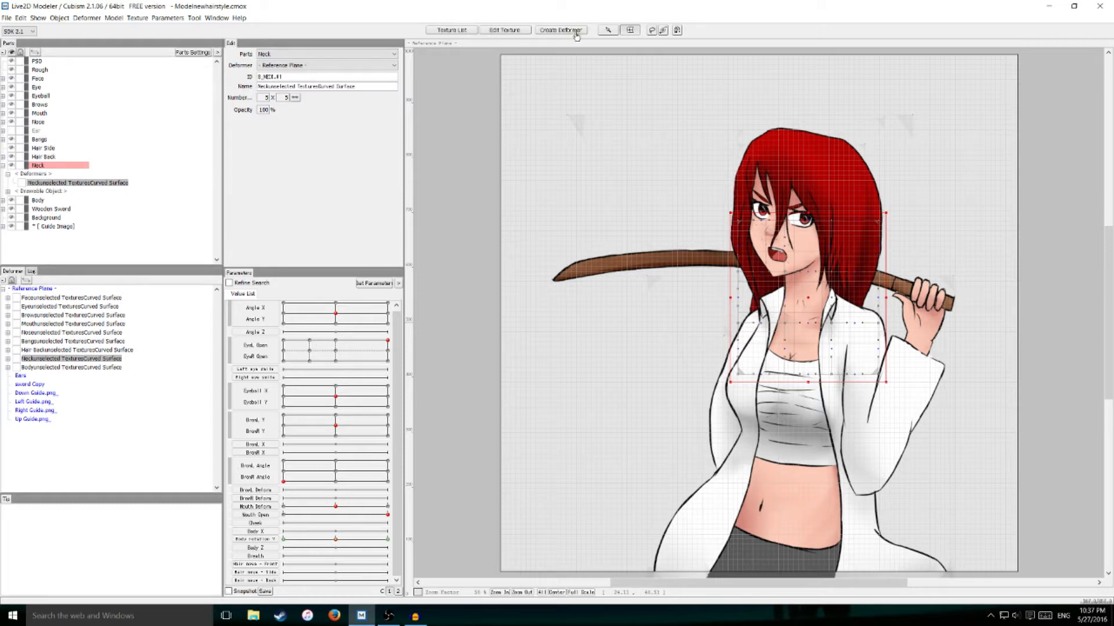
pyautogui.click(561, 30)
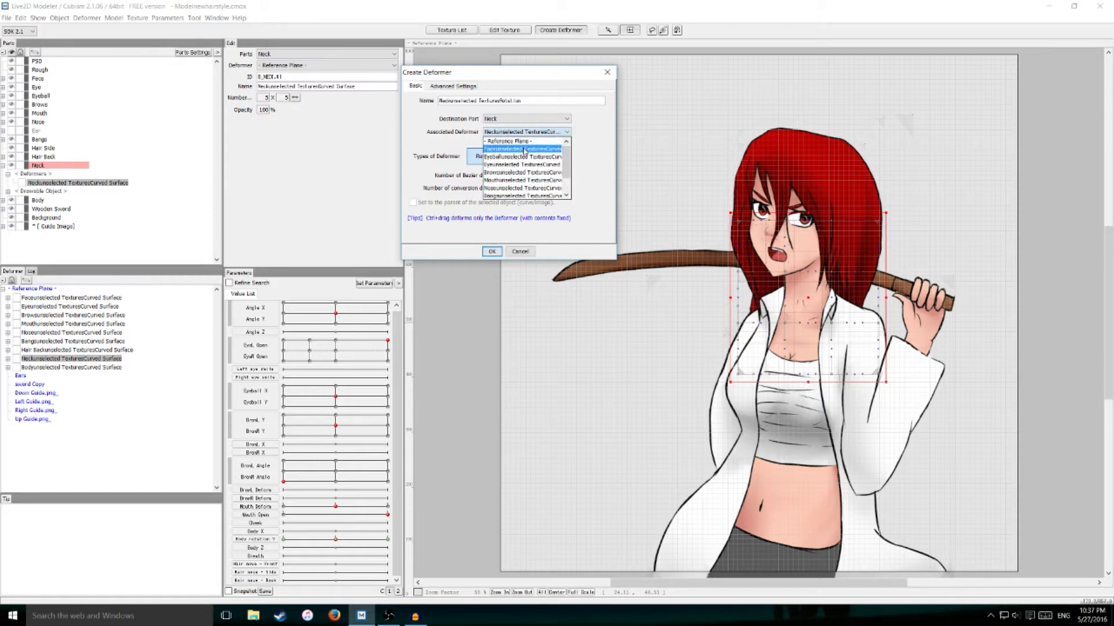
pyautogui.click(511, 142)
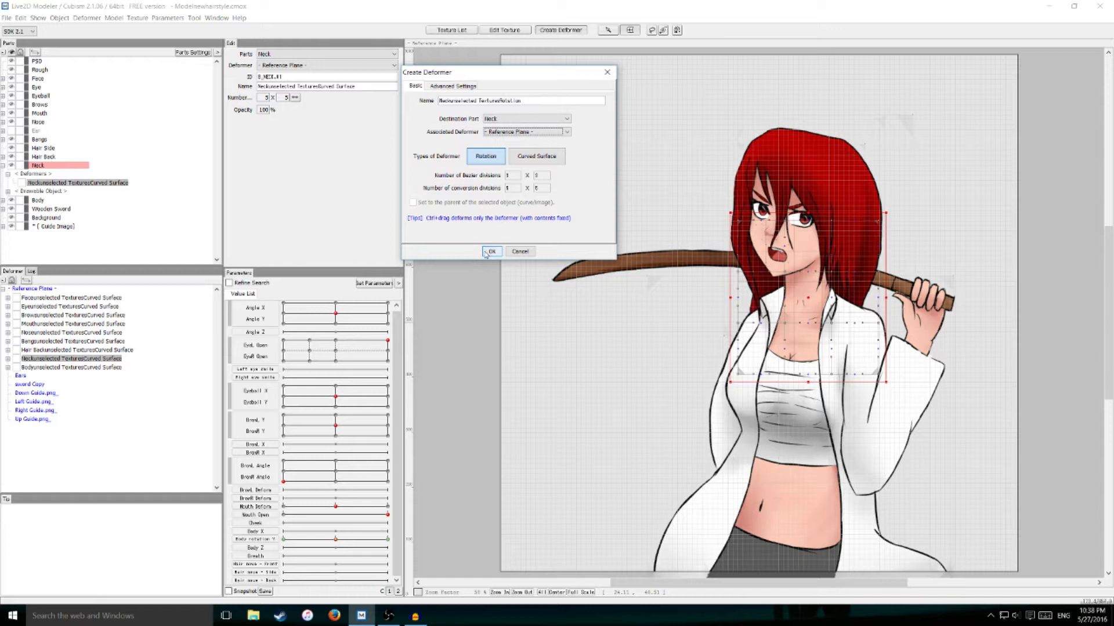
pyautogui.click(492, 252)
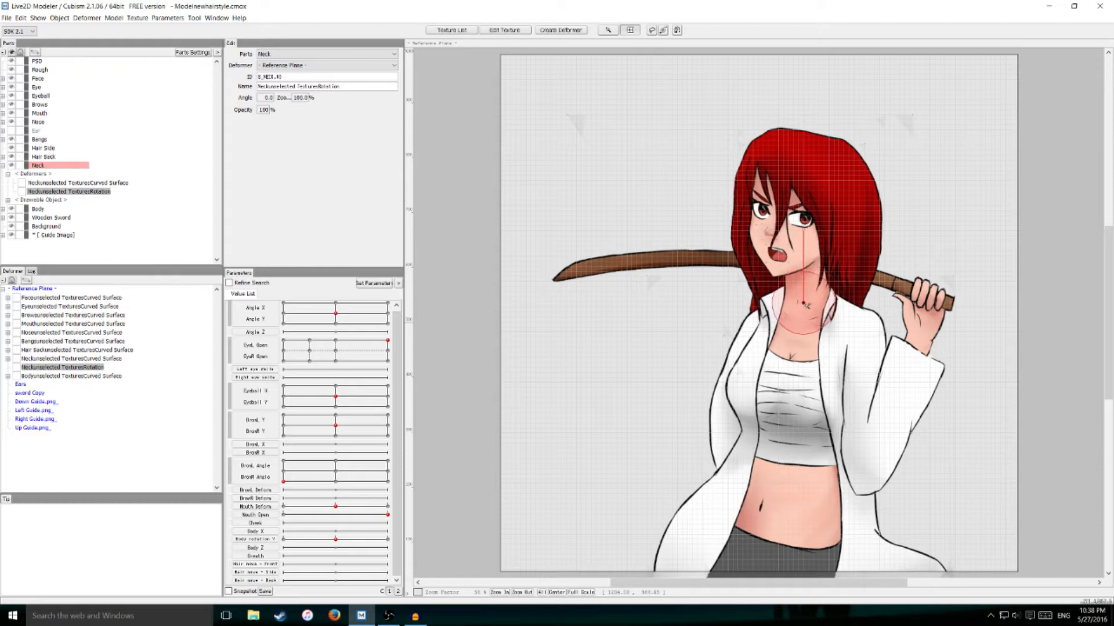
pyautogui.moveTo(802, 304)
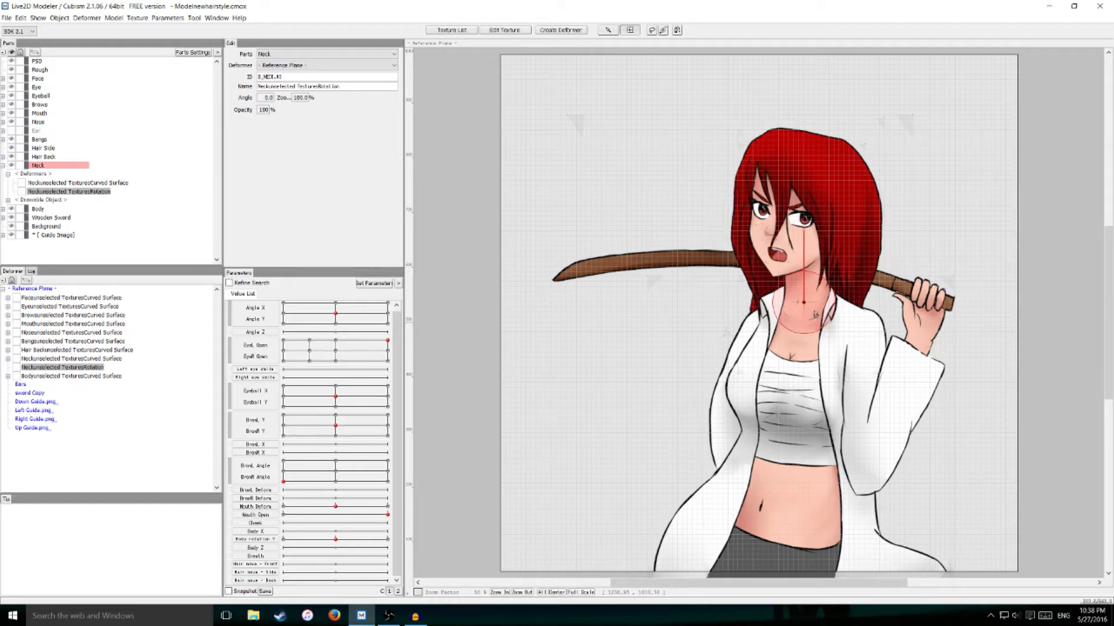
pyautogui.moveTo(845, 214)
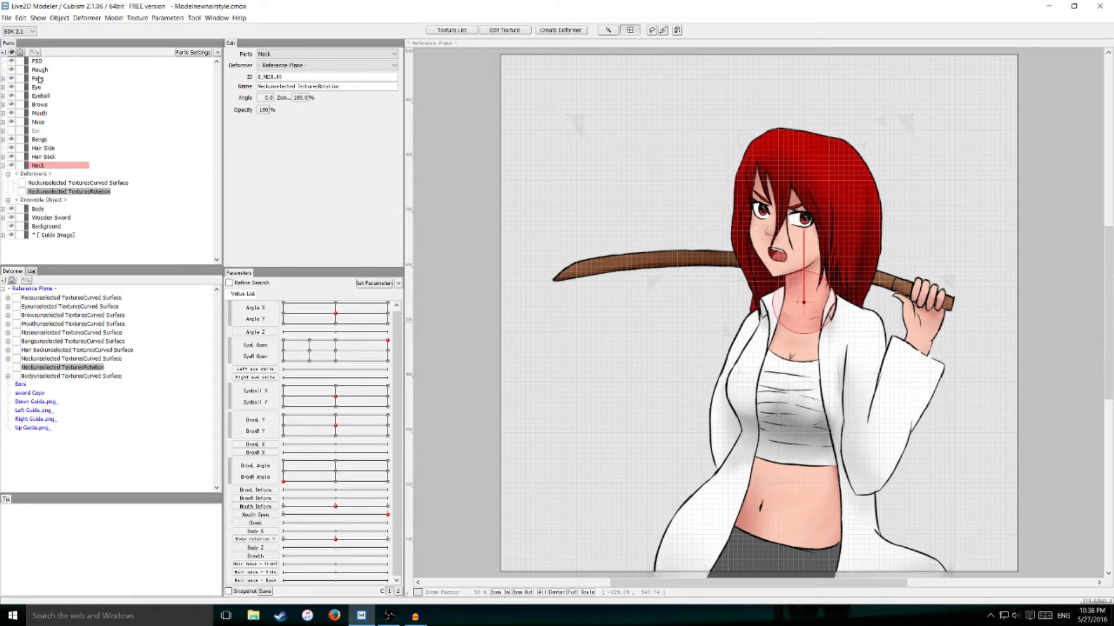
# Reparent Face through Hair Back to NeckunselectedTexturesRotation, then check Eyeball, Ear and Bangs.
pyautogui.click(37, 77)
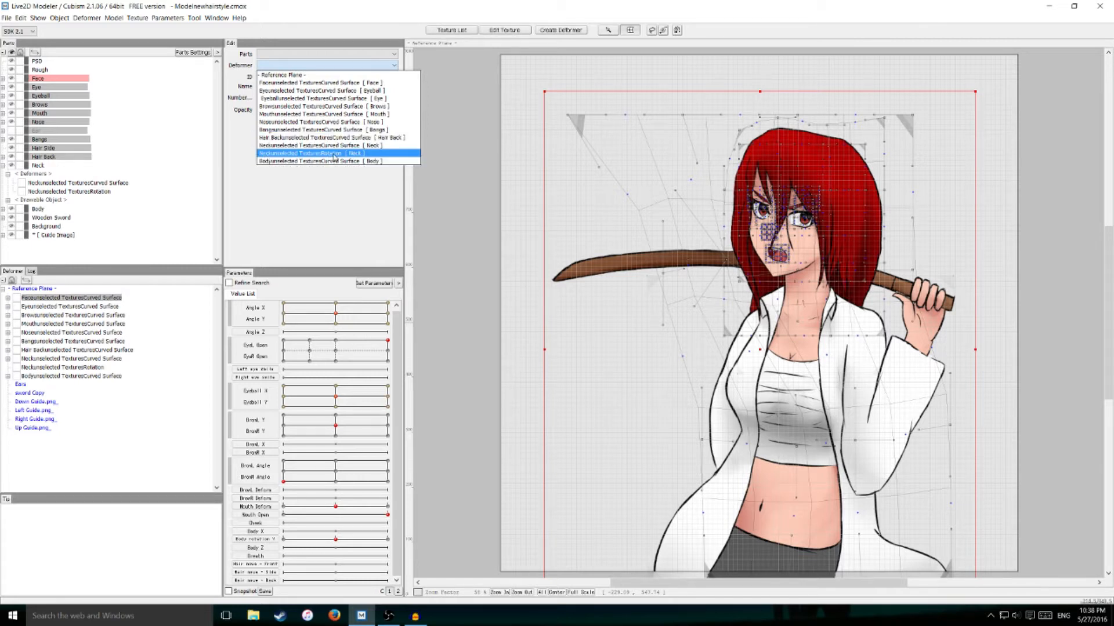
pyautogui.click(313, 152)
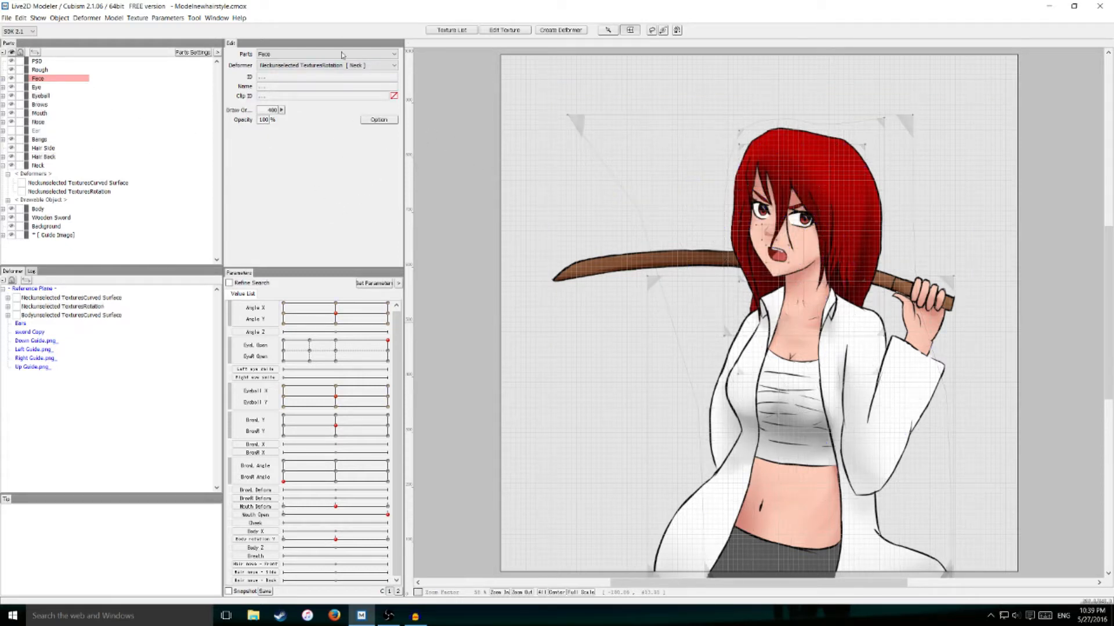
pyautogui.click(35, 94)
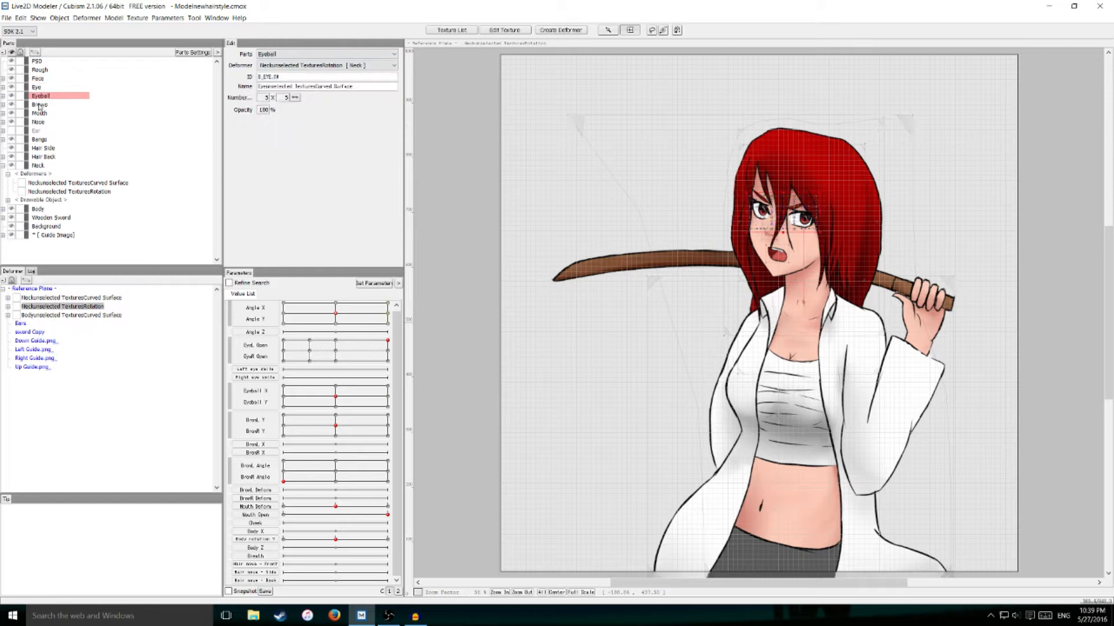
pyautogui.click(36, 129)
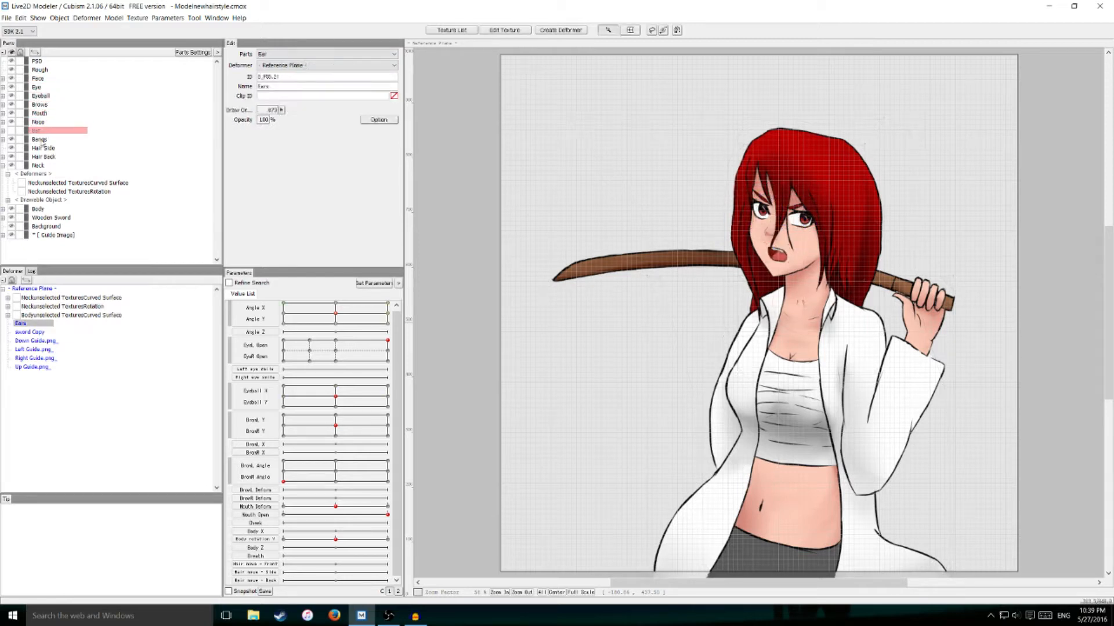
pyautogui.click(34, 139)
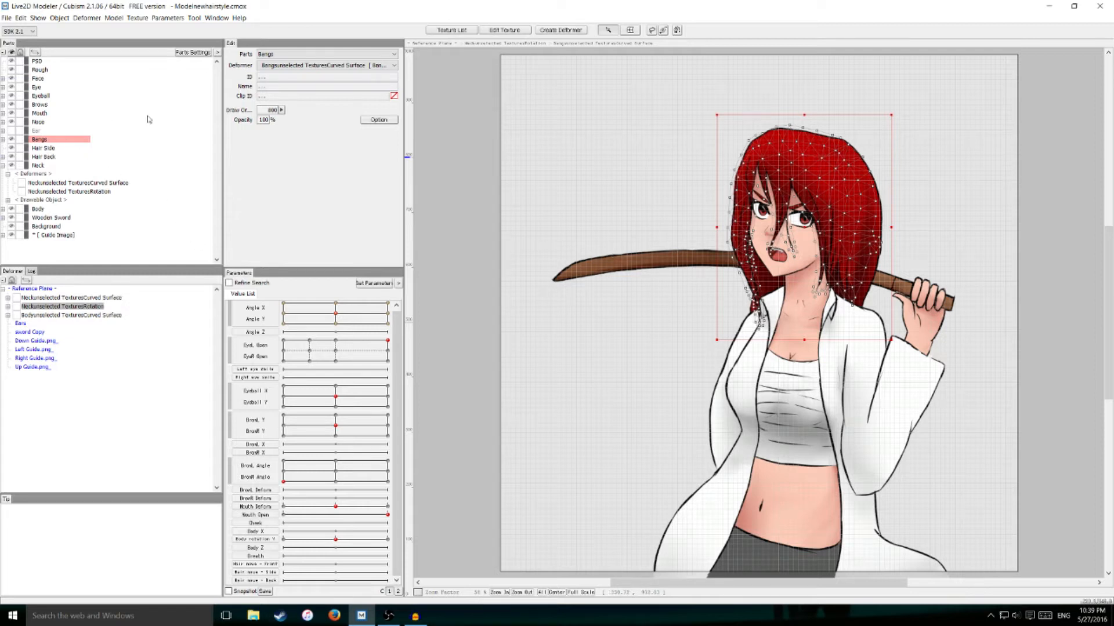
# Expand Bangs and Neck, then select NeckunselectedTexturesRotation under Neck's deformers.
pyautogui.click(40, 157)
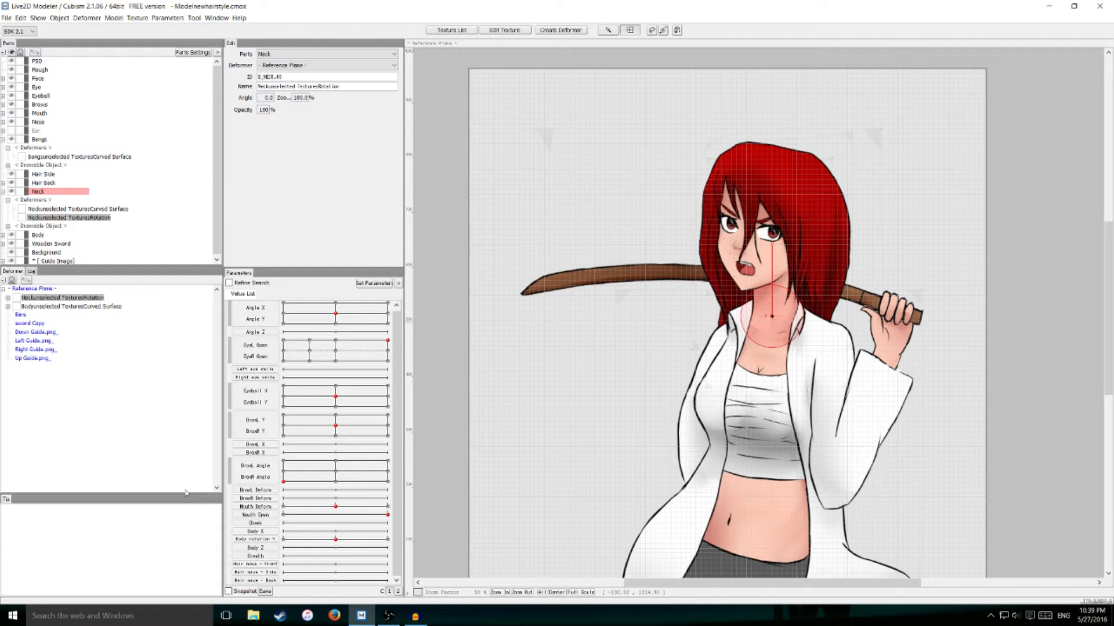
pyautogui.click(254, 555)
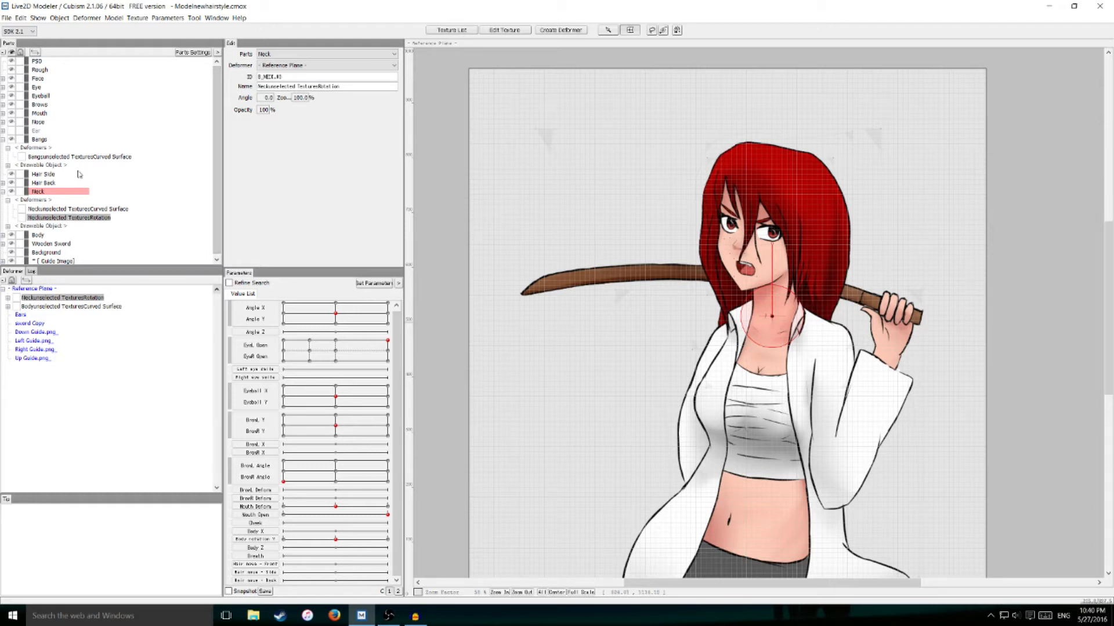
# Add two Breath parameter keys, at 0 and 1, to the neck rotation deformer.
pyautogui.click(253, 555)
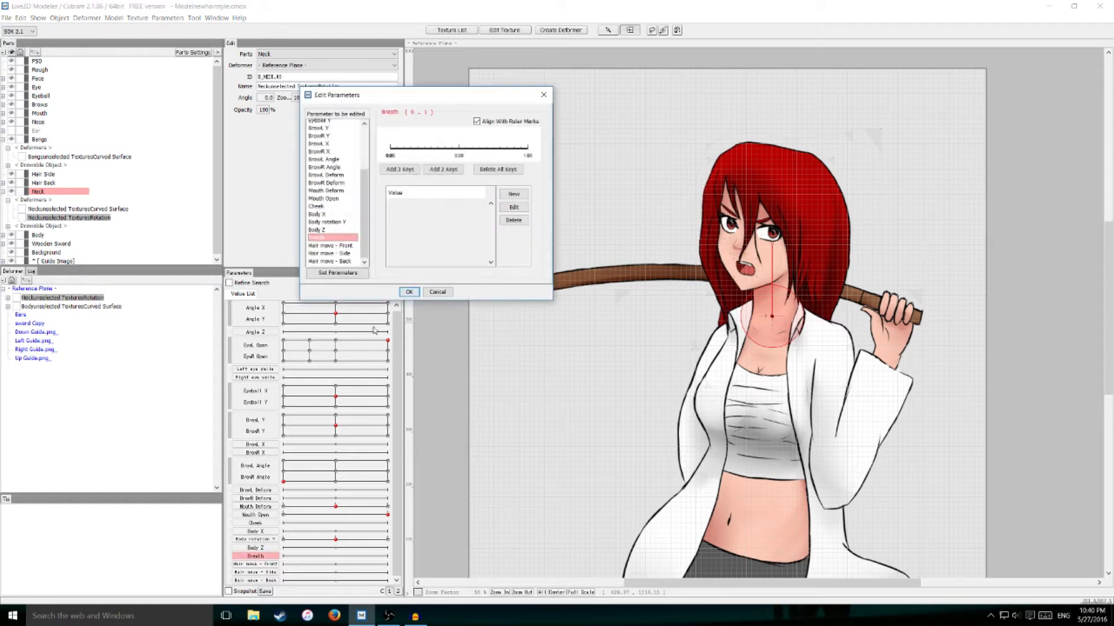
pyautogui.click(443, 169)
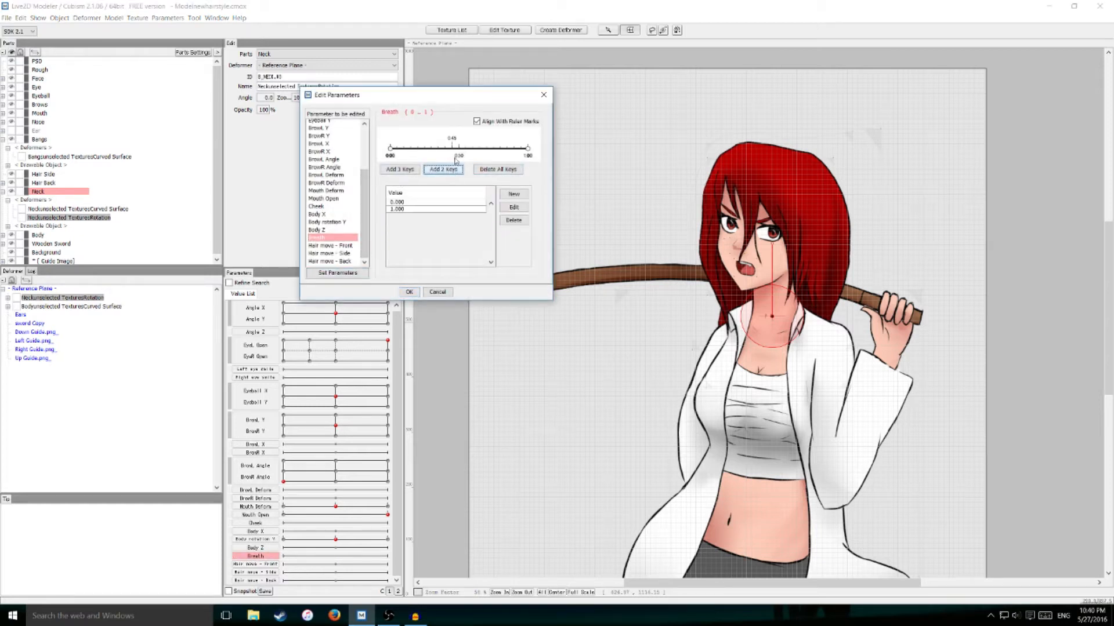
pyautogui.click(409, 291)
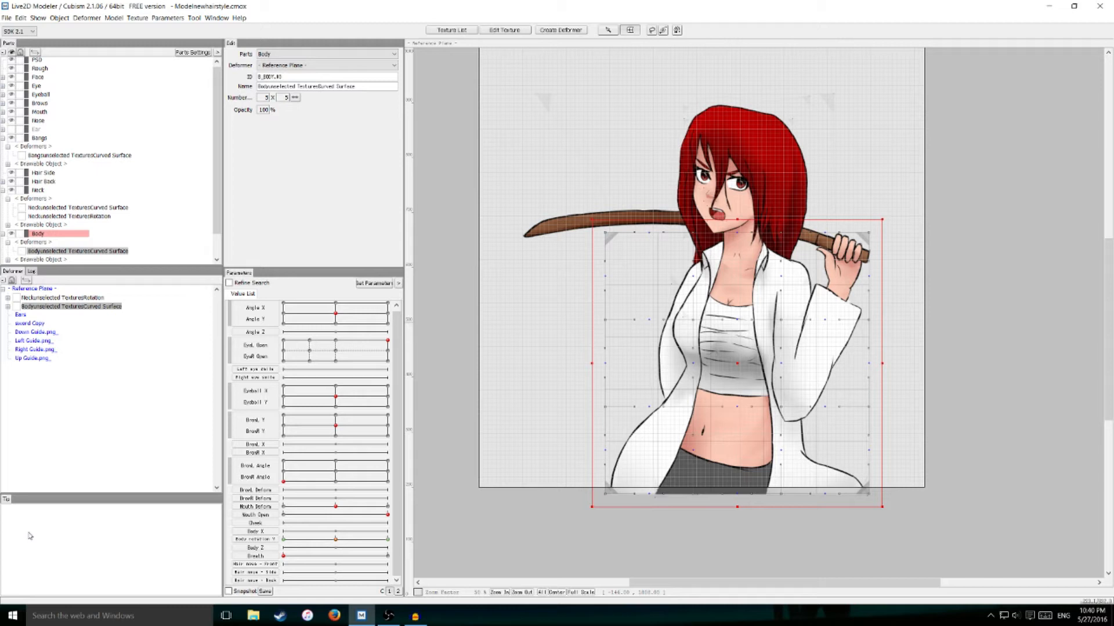
pyautogui.moveTo(36, 534)
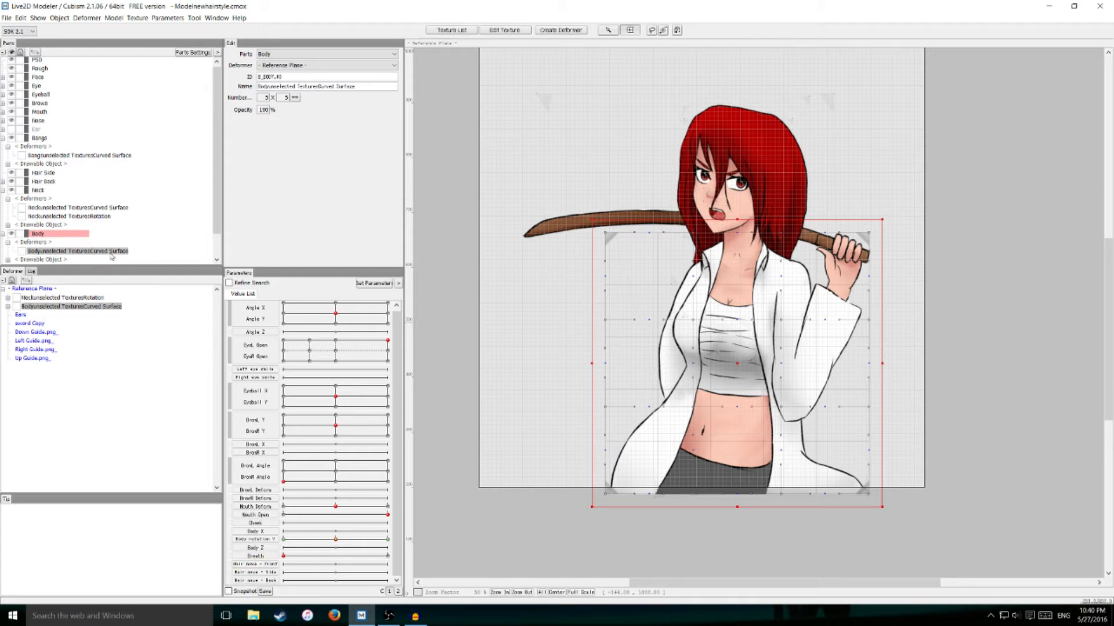
# Add Breath keys at 0 and 1 to the body deformer, previewing across the slider.
pyautogui.click(253, 547)
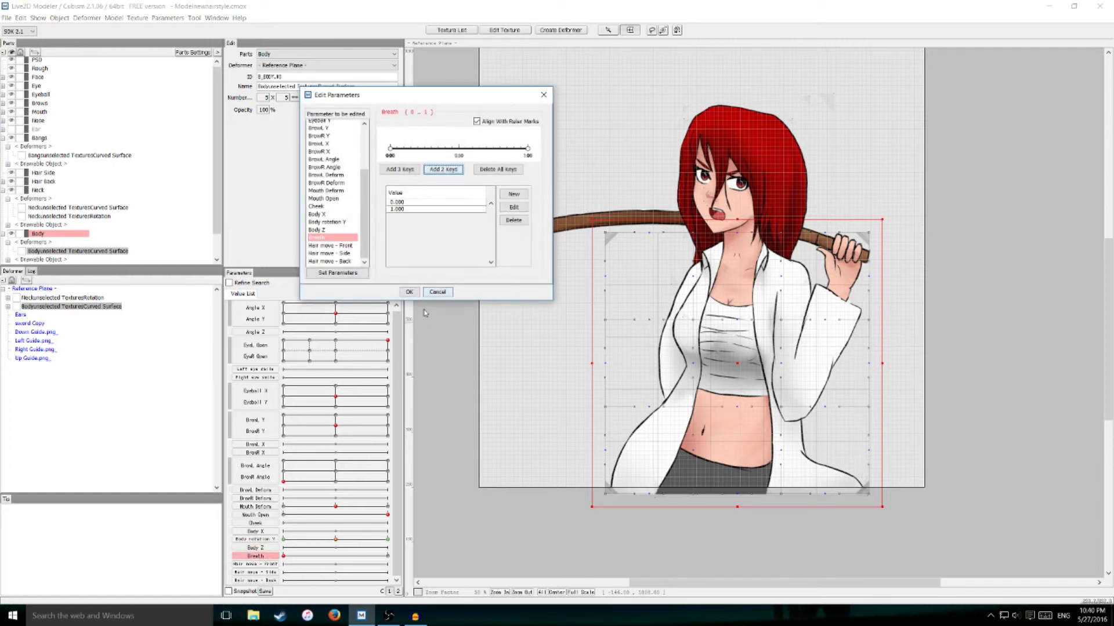
pyautogui.click(409, 292)
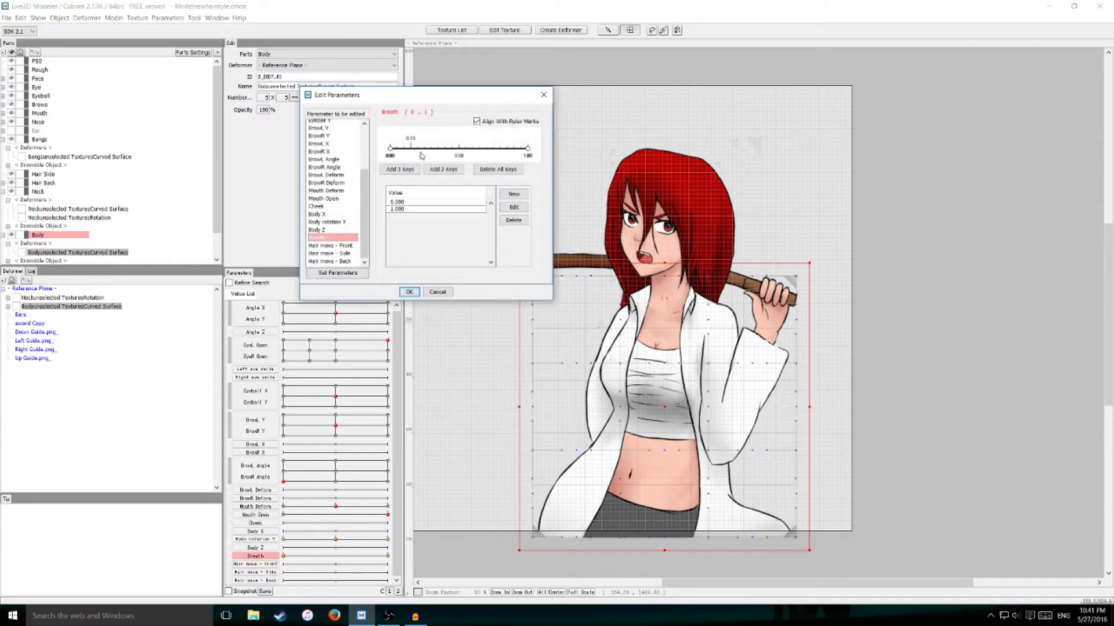
pyautogui.moveTo(411, 147); pyautogui.dragTo(389, 147)
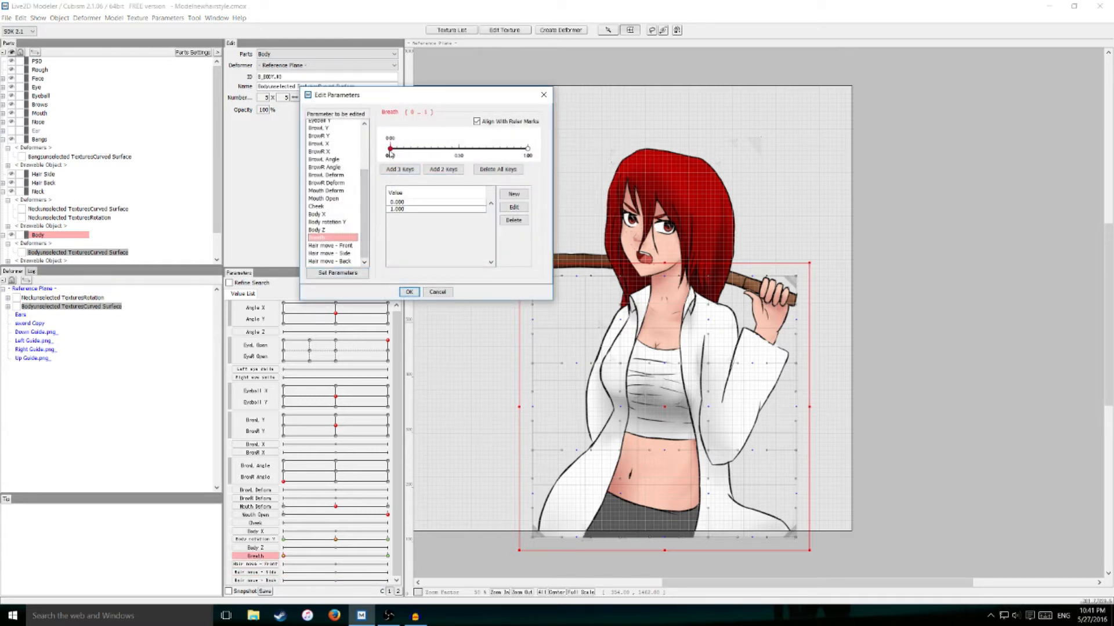
pyautogui.moveTo(389, 147); pyautogui.dragTo(404, 147)
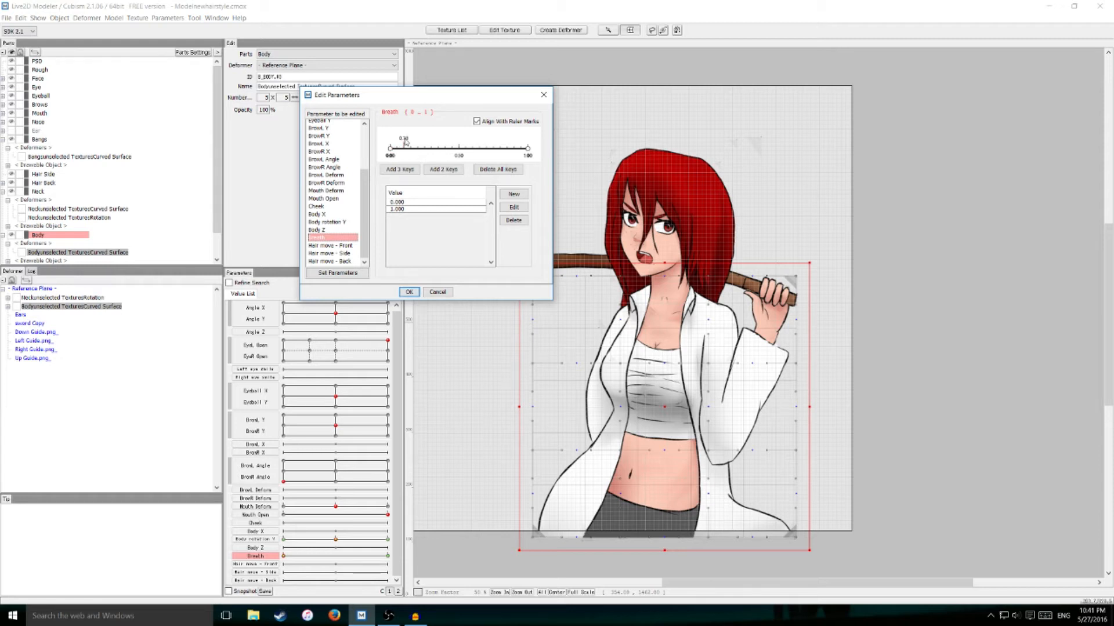
pyautogui.moveTo(390, 148); pyautogui.dragTo(527, 148)
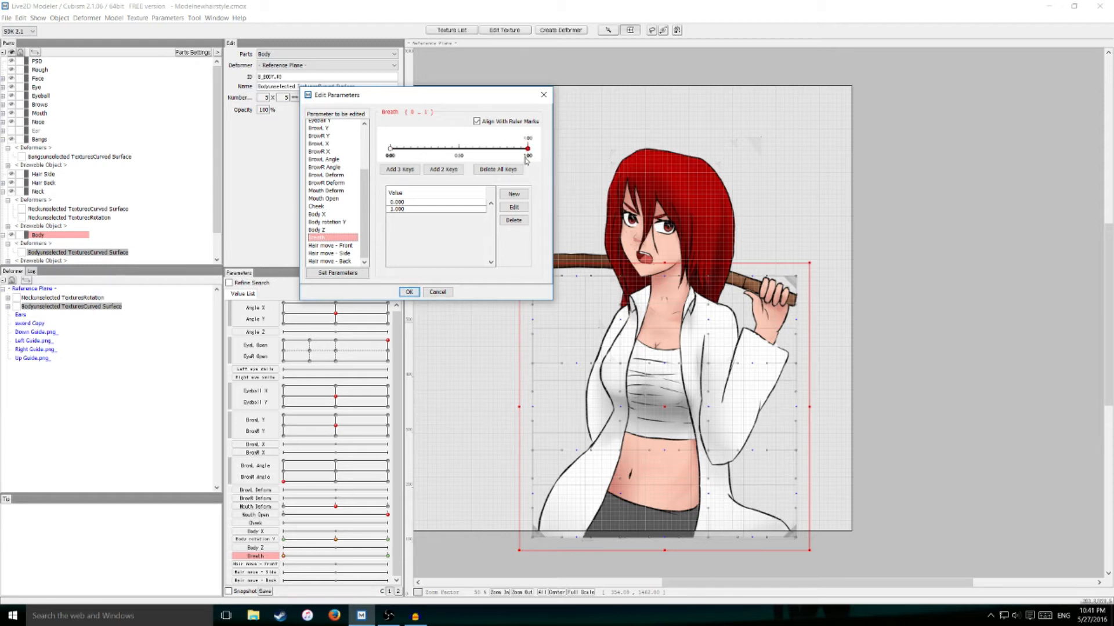
pyautogui.click(408, 291)
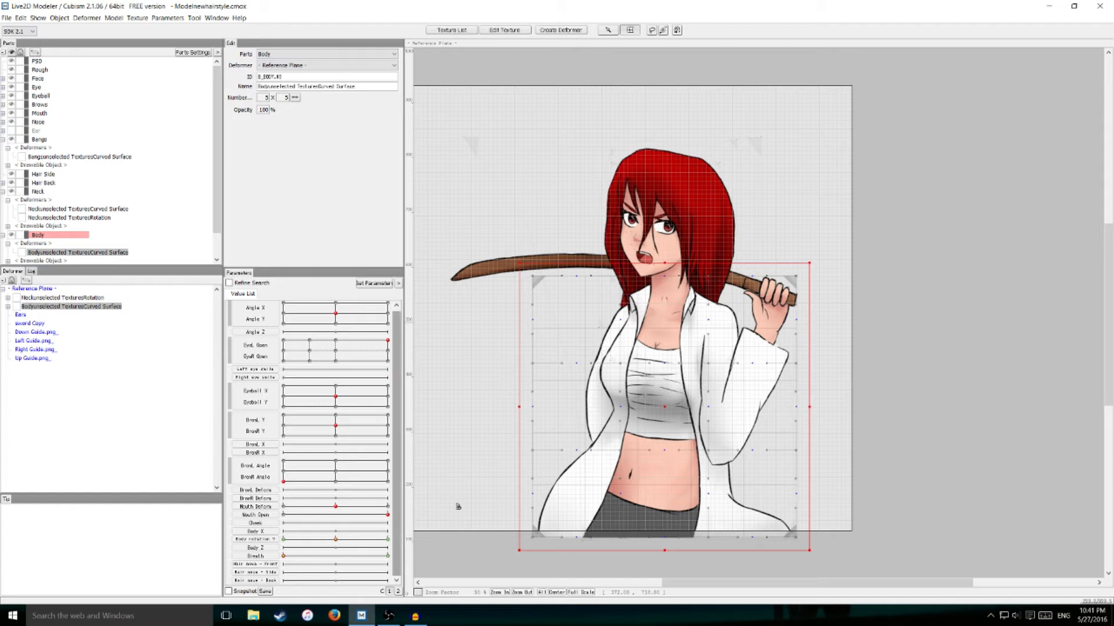
pyautogui.moveTo(491, 527)
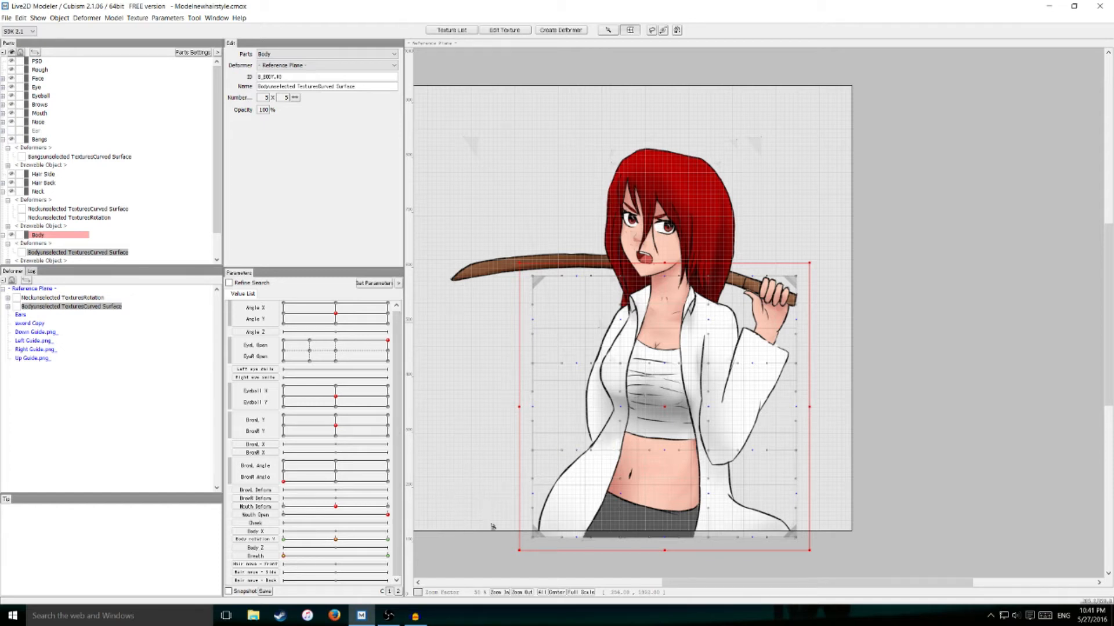
pyautogui.moveTo(634, 481)
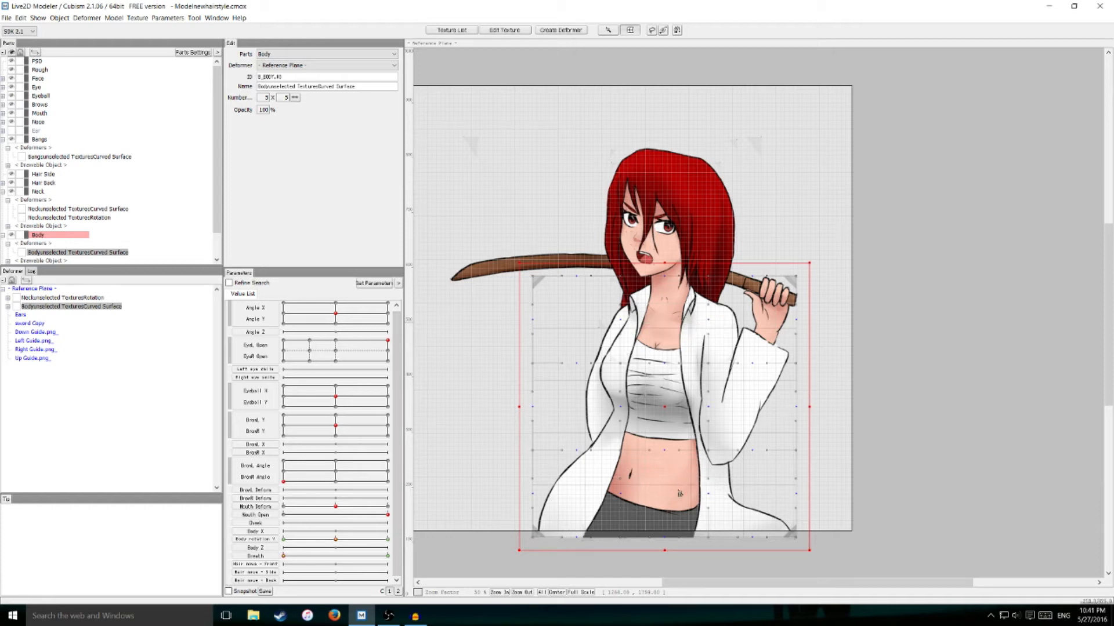
# Select the body deformer and scrub the Breath slider to test its breathing shape.
pyautogui.click(255, 564)
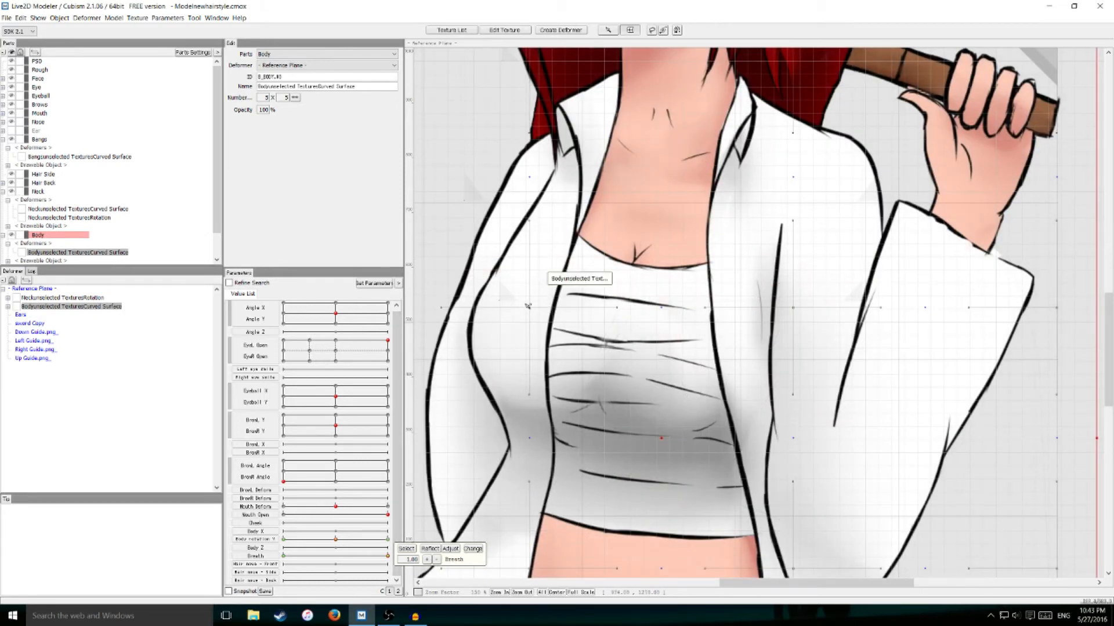
pyautogui.moveTo(529, 312)
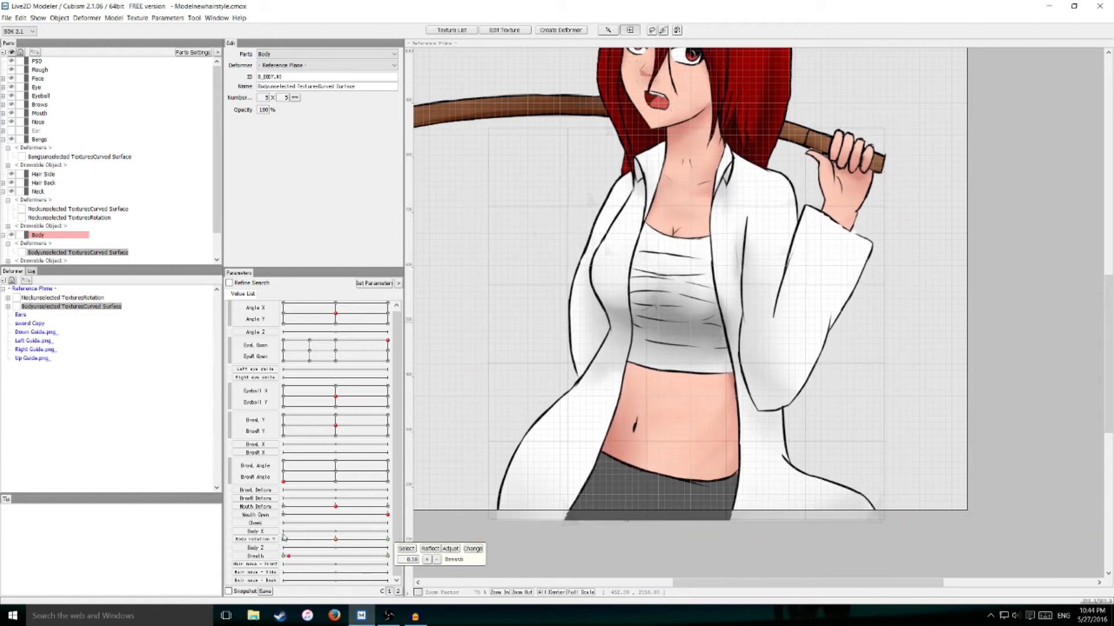
pyautogui.moveTo(287, 557); pyautogui.dragTo(359, 556)
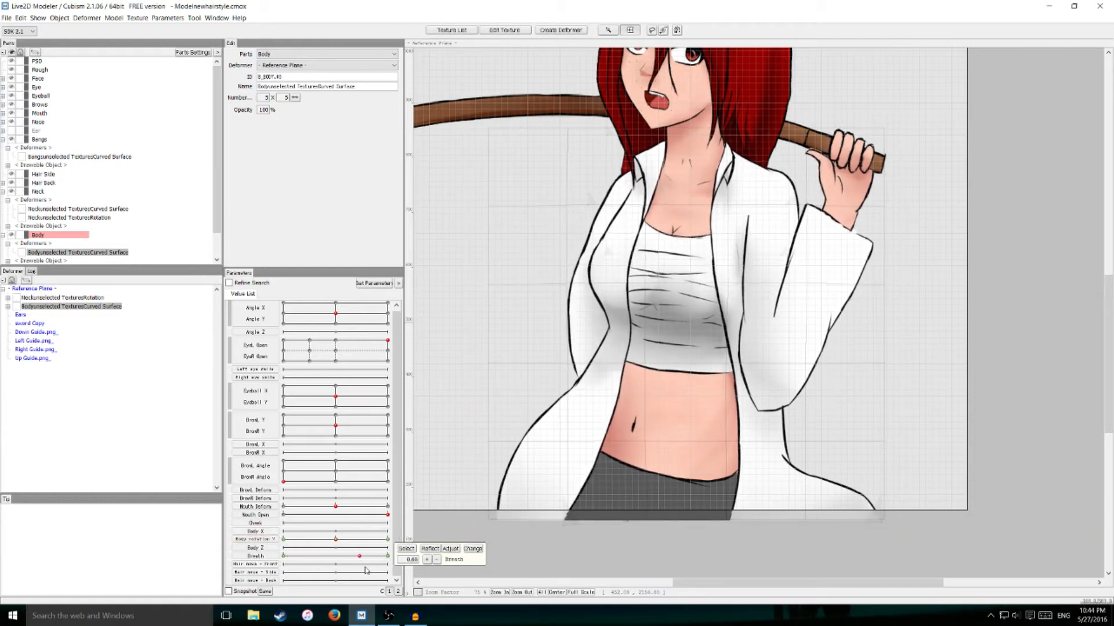
pyautogui.moveTo(358, 556); pyautogui.dragTo(380, 557)
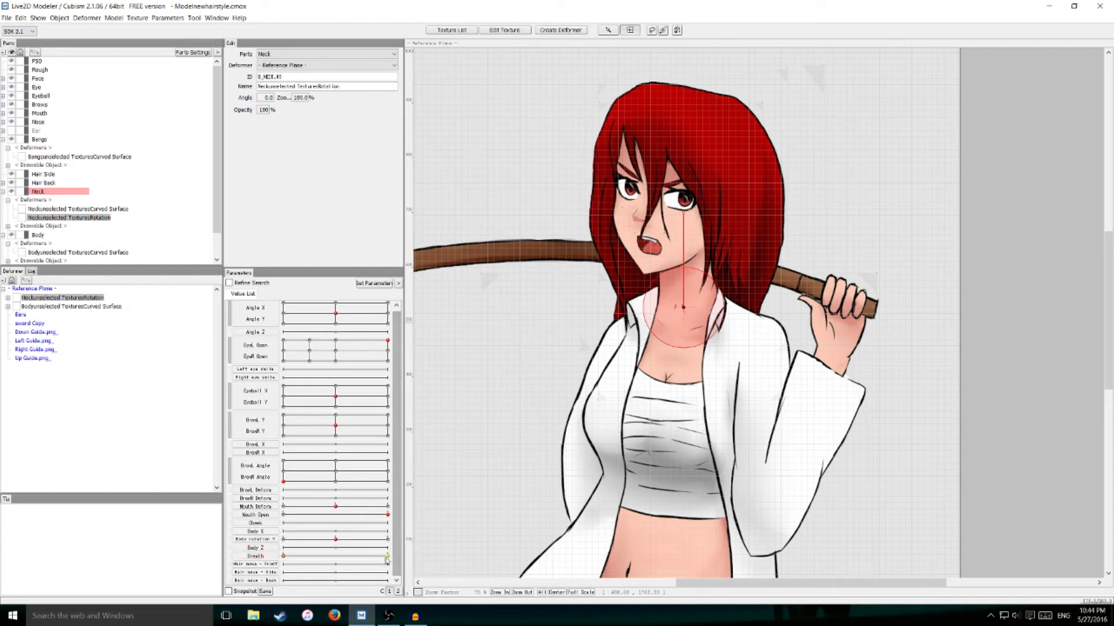
pyautogui.moveTo(558, 353)
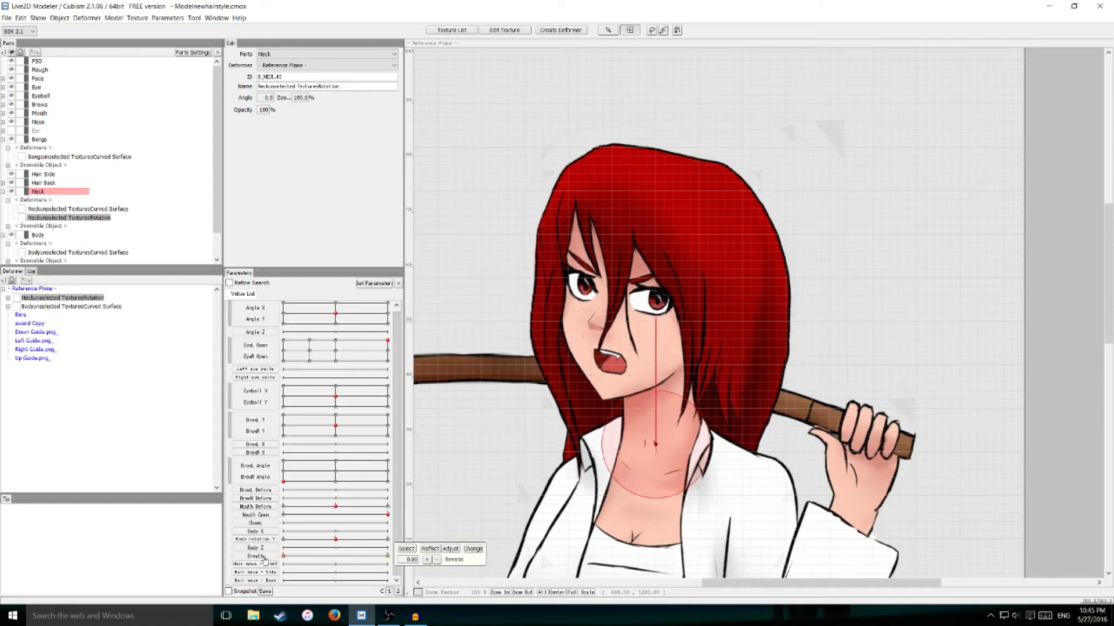
# Scrub the Breath slider back and forth to preview the neck rotation motion.
pyautogui.moveTo(282, 556); pyautogui.dragTo(318, 556)
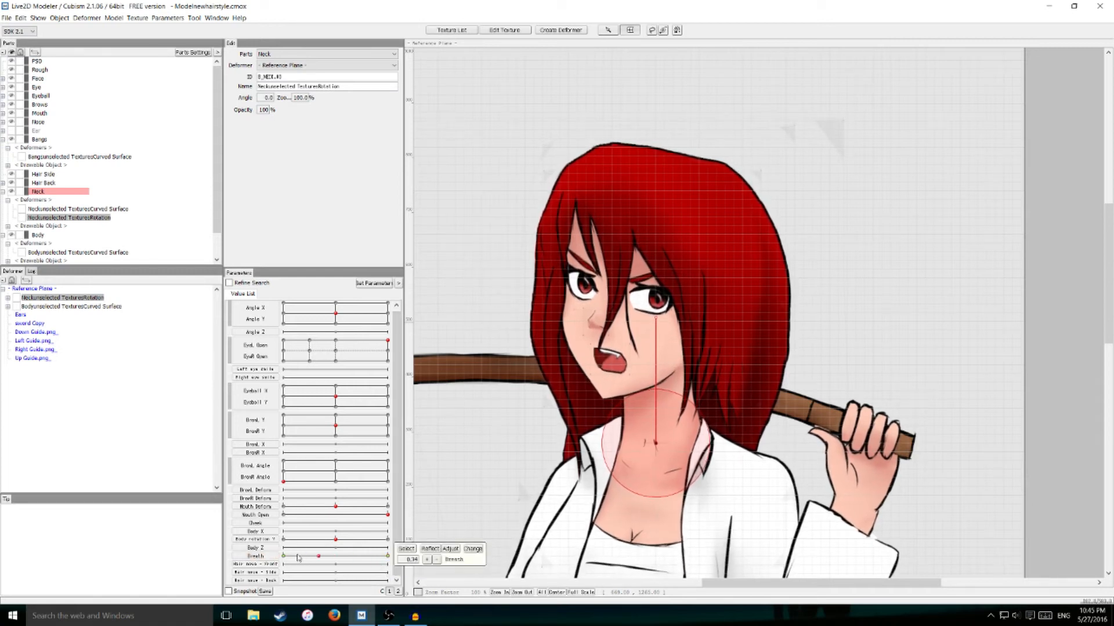
pyautogui.moveTo(318, 556); pyautogui.dragTo(311, 557)
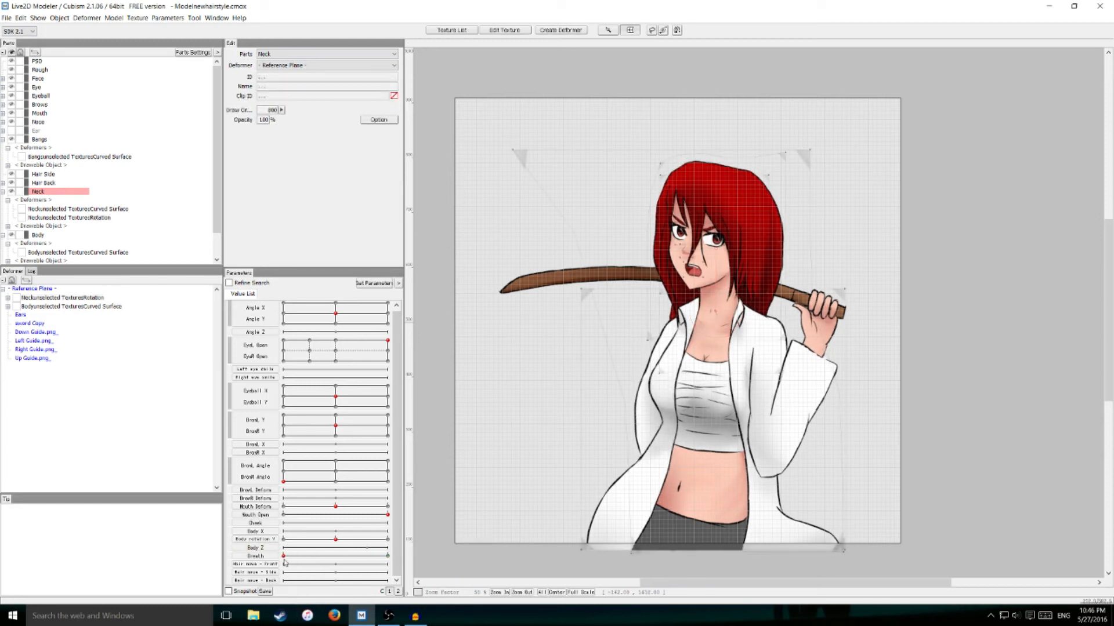
pyautogui.moveTo(282, 556); pyautogui.dragTo(363, 555)
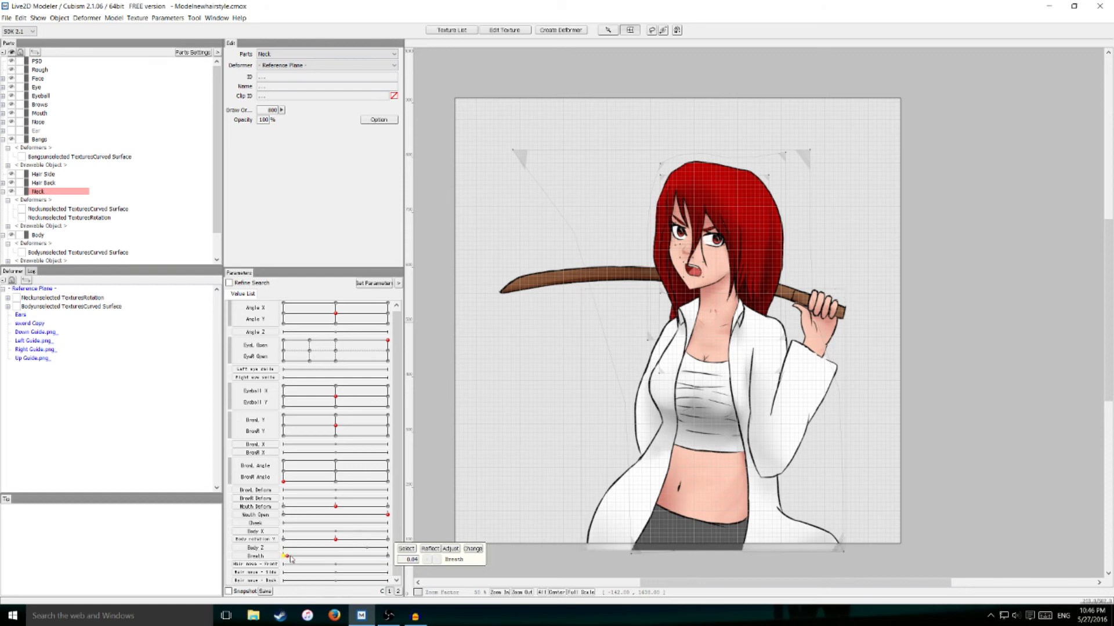
pyautogui.moveTo(284, 556); pyautogui.dragTo(298, 556)
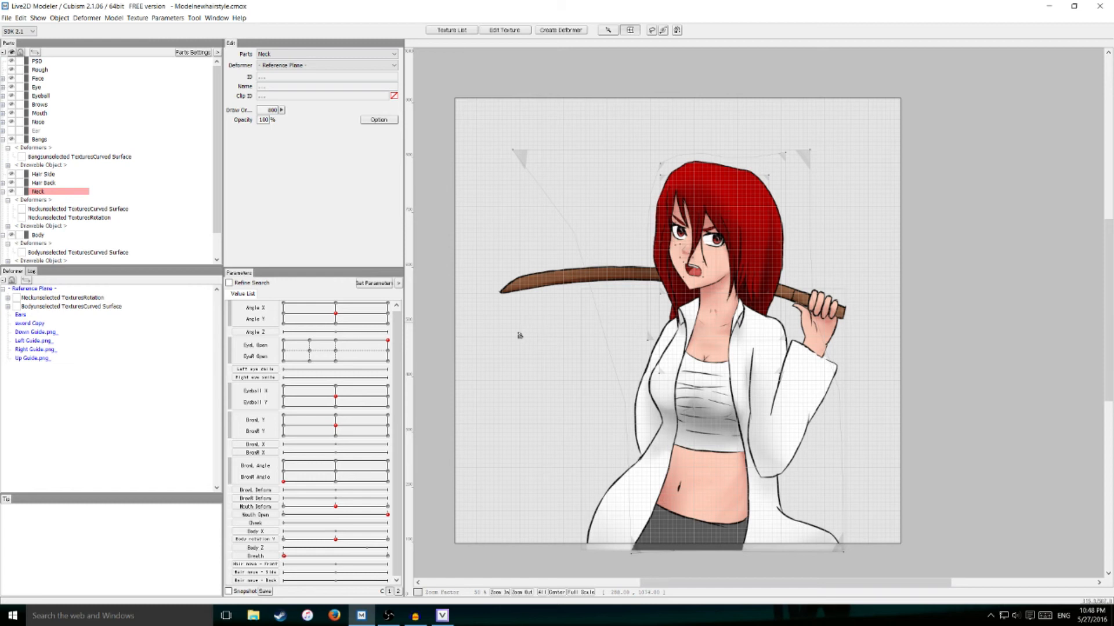
pyautogui.moveTo(472, 371)
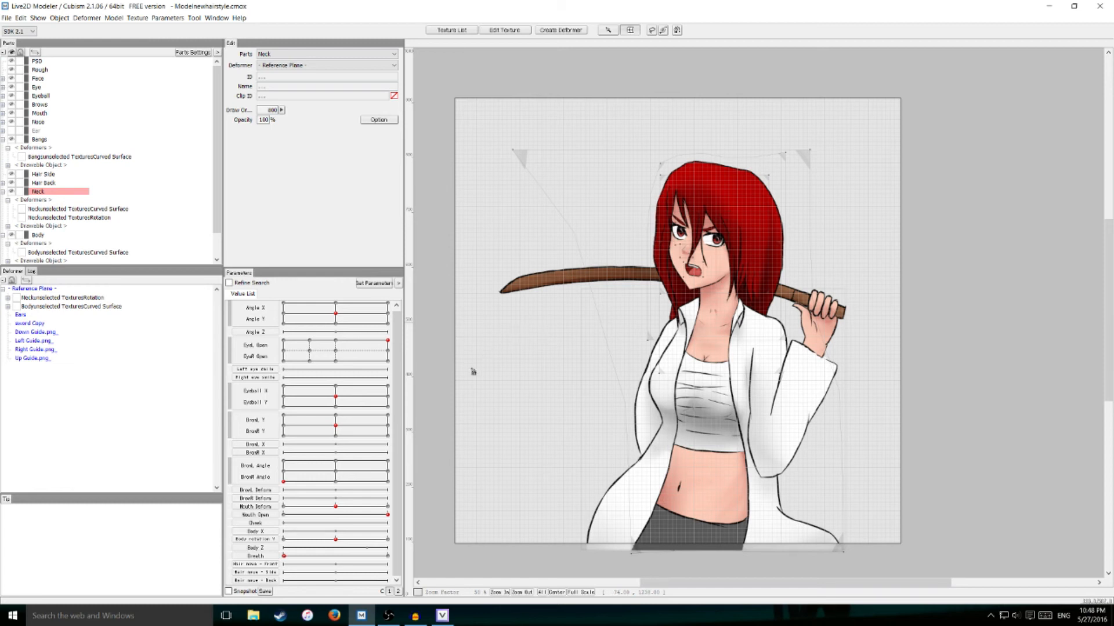
# Export the model via File > Export .moc File with default settings, saving to the desktop.
pyautogui.click(7, 22)
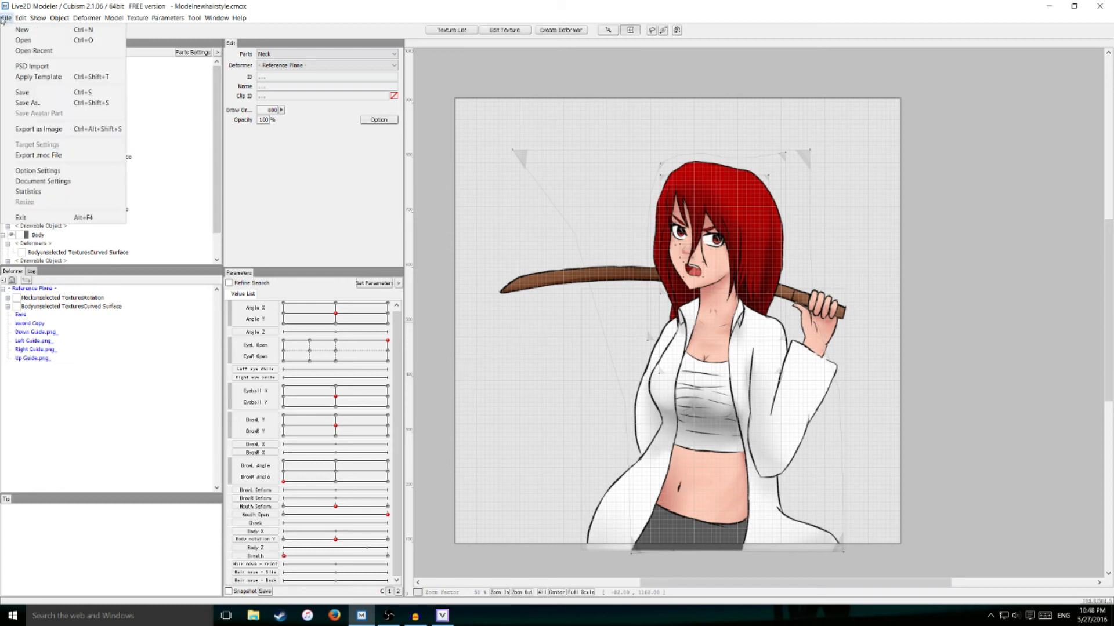
pyautogui.moveTo(35, 155)
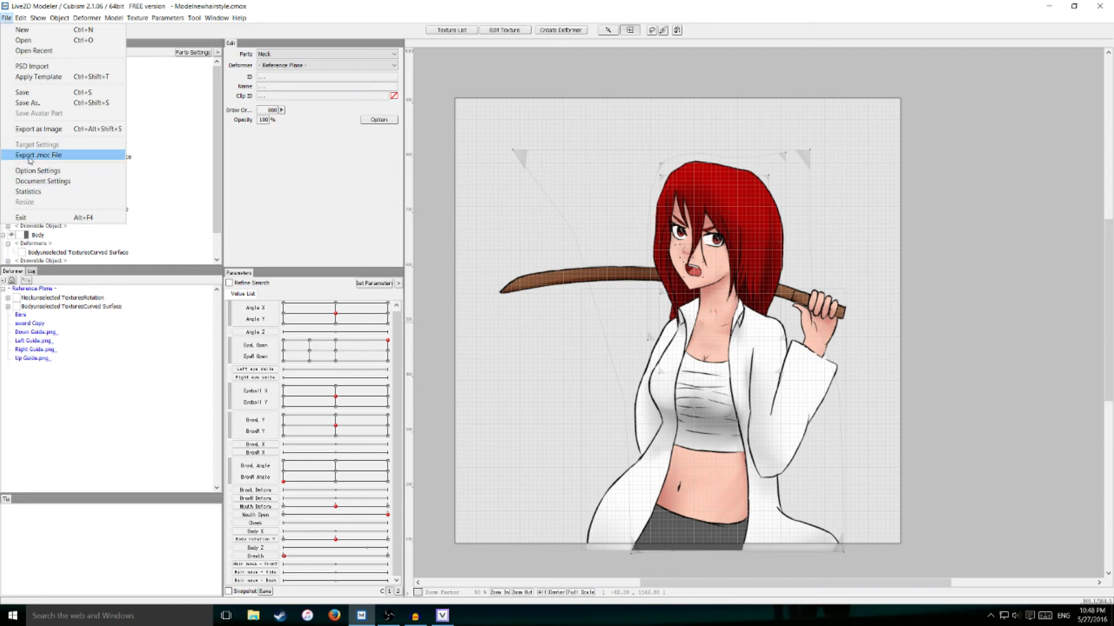
pyautogui.click(31, 155)
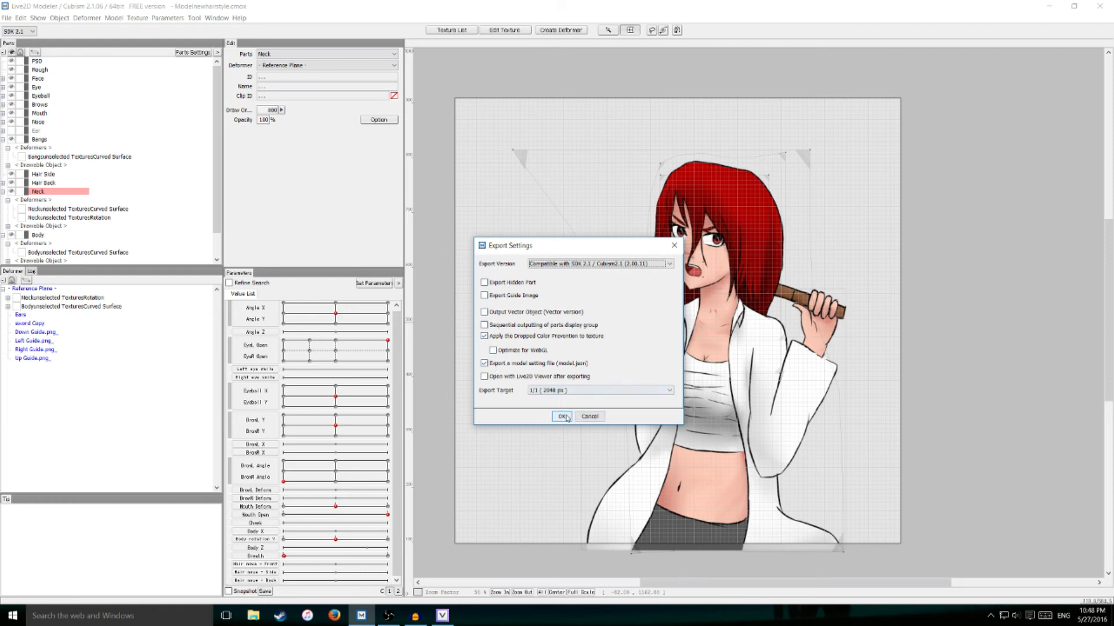
pyautogui.click(562, 417)
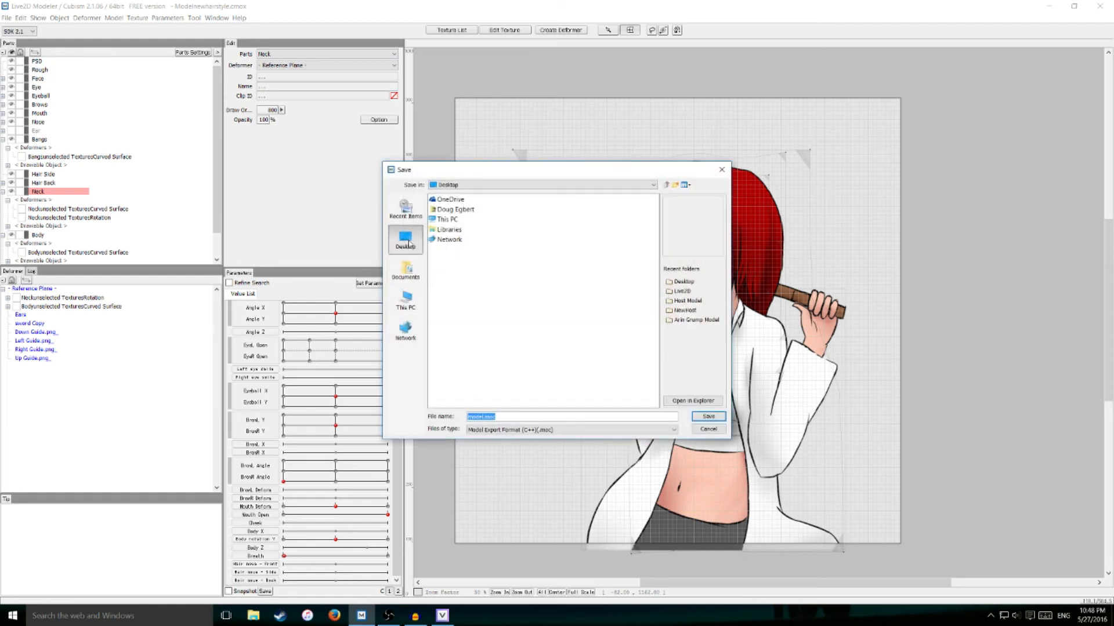
pyautogui.click(709, 416)
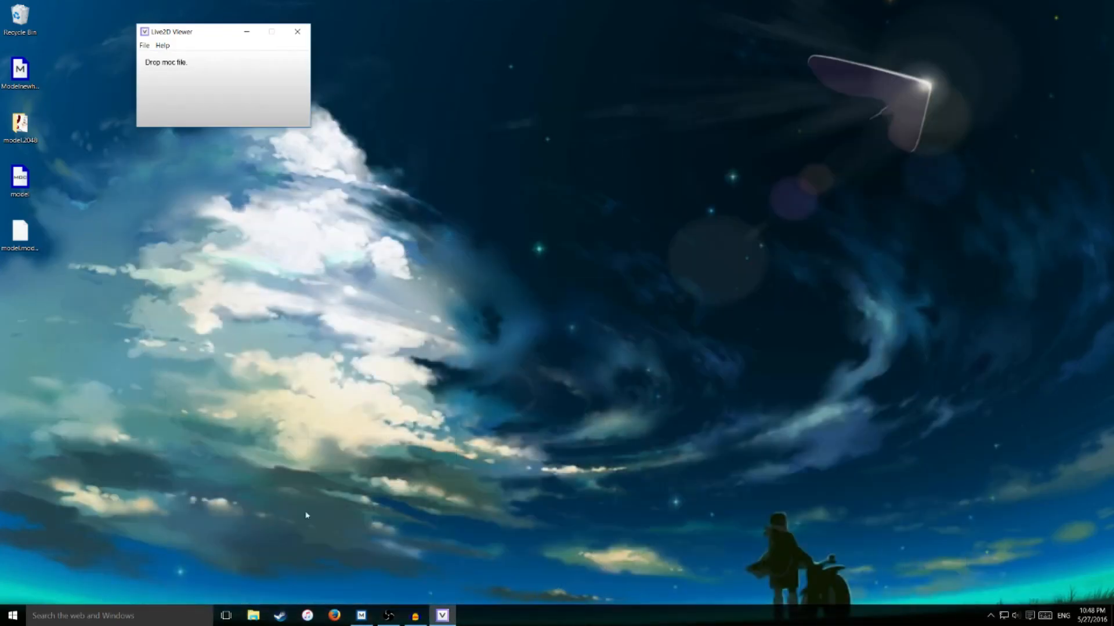
pyautogui.moveTo(210, 39)
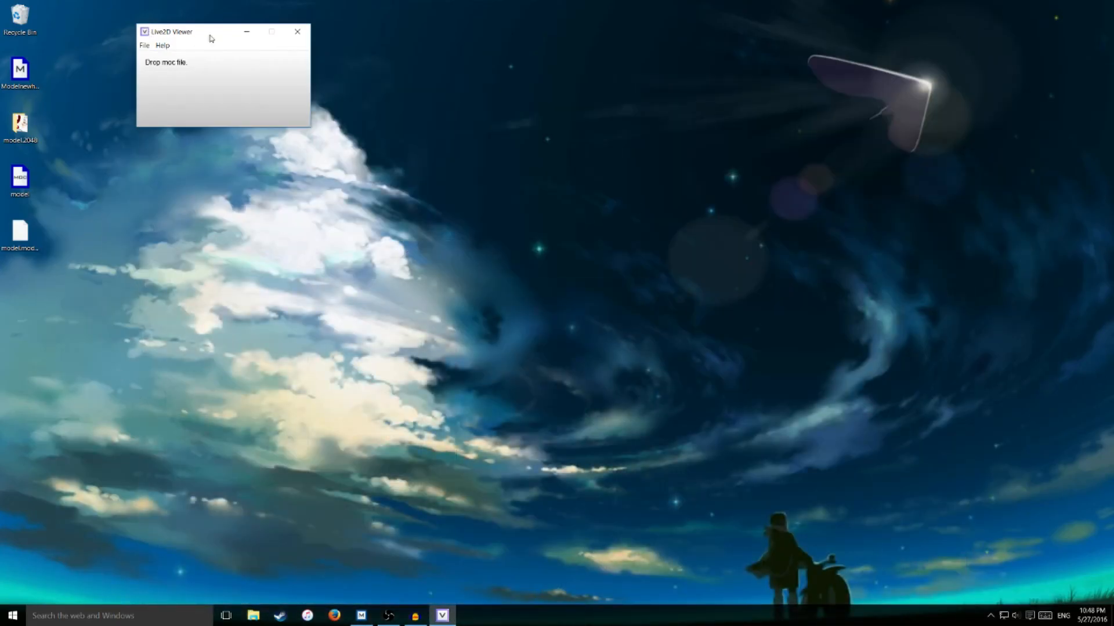
pyautogui.moveTo(197, 34)
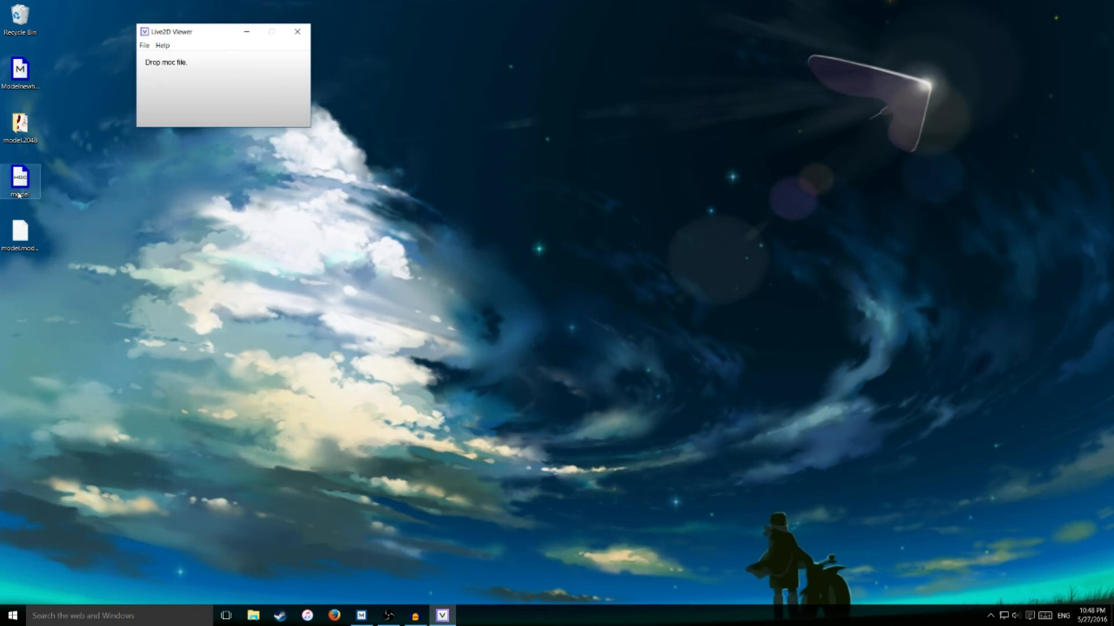
# Drag the exported .moc file from the desktop onto the Live2D Viewer window.
pyautogui.moveTo(20, 180); pyautogui.dragTo(221, 78)
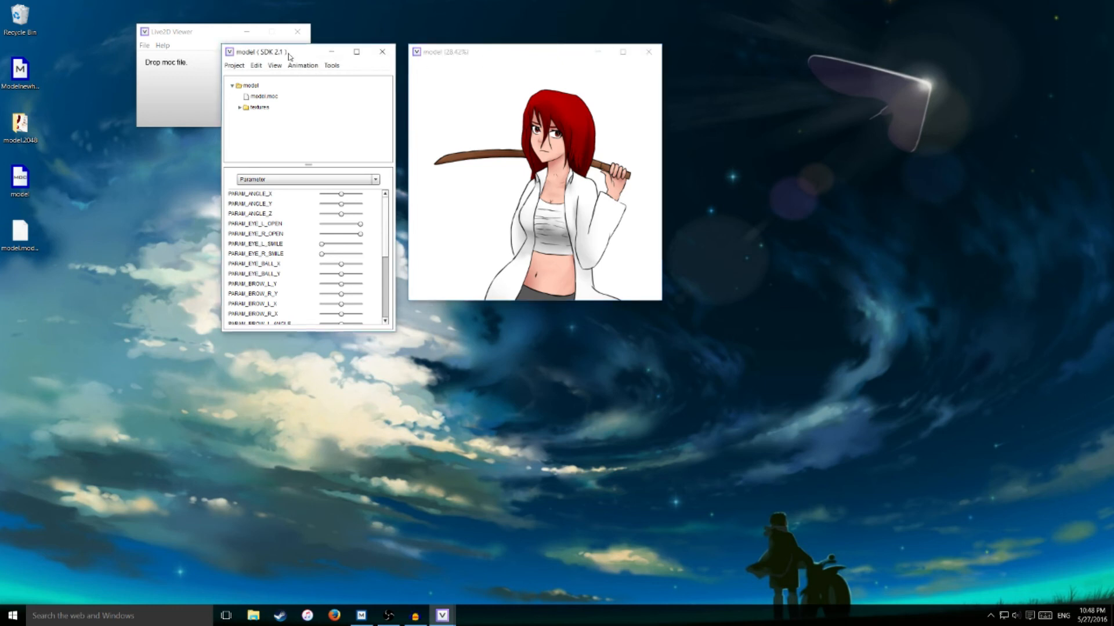
pyautogui.click(302, 65)
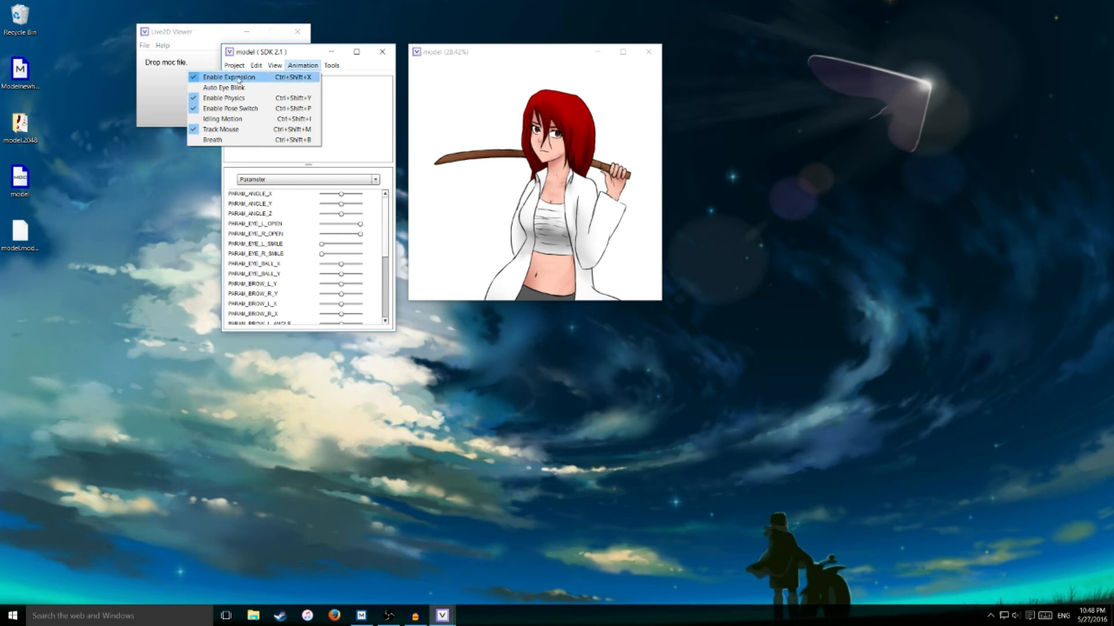
pyautogui.moveTo(224, 97)
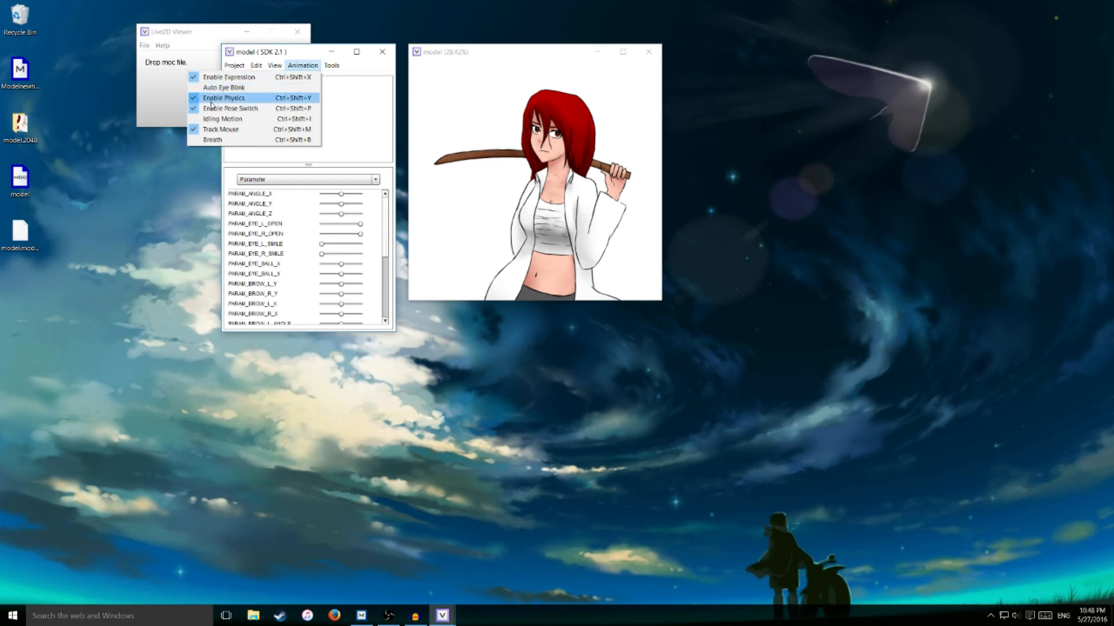
pyautogui.moveTo(223, 87)
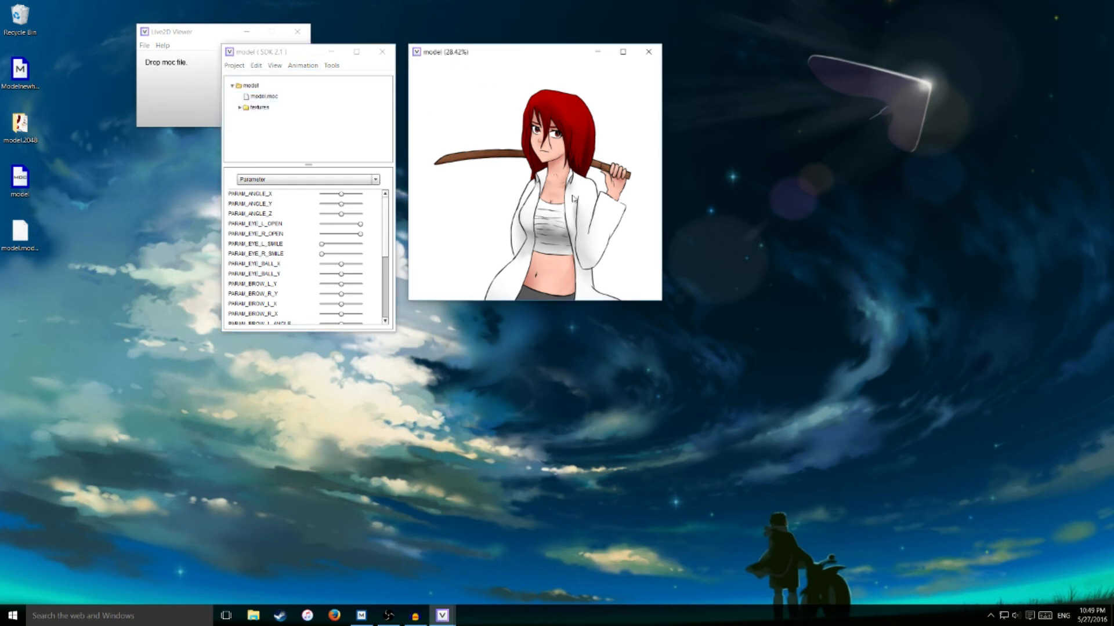
pyautogui.moveTo(579, 184)
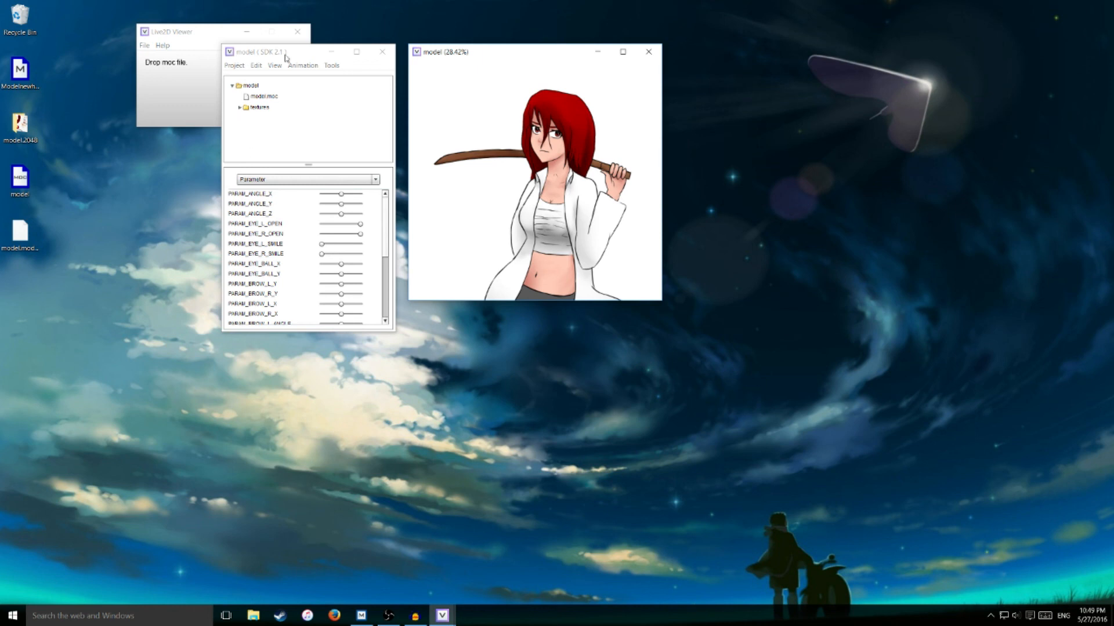
# Enable Breath in the Animation menu, then look over the Tools menu options.
pyautogui.click(303, 65)
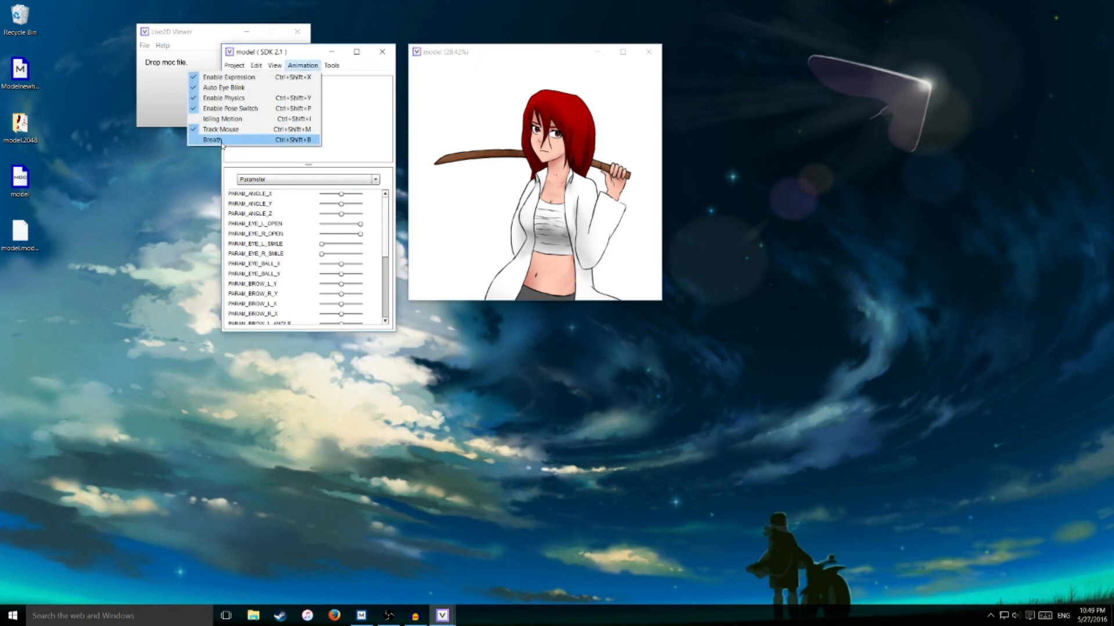
pyautogui.click(217, 140)
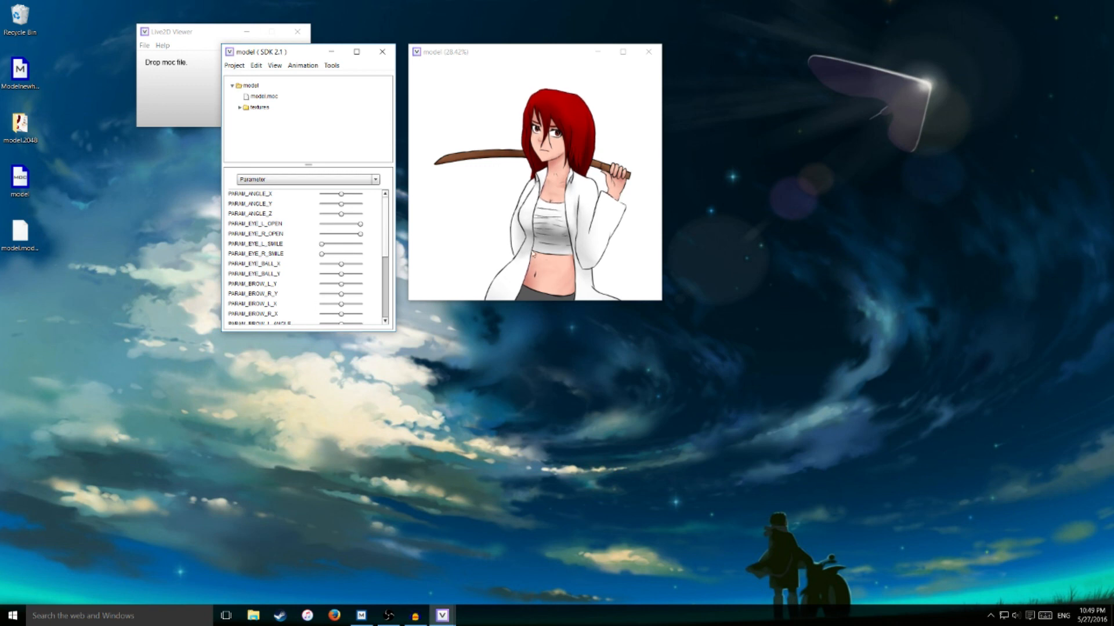
pyautogui.scroll(-3)
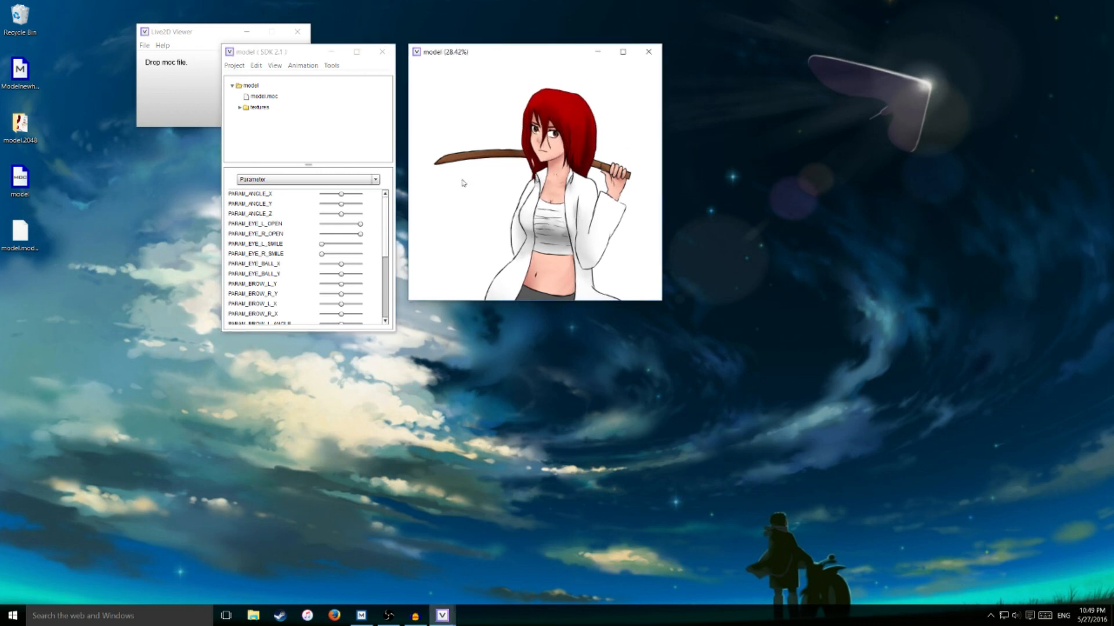
pyautogui.click(302, 65)
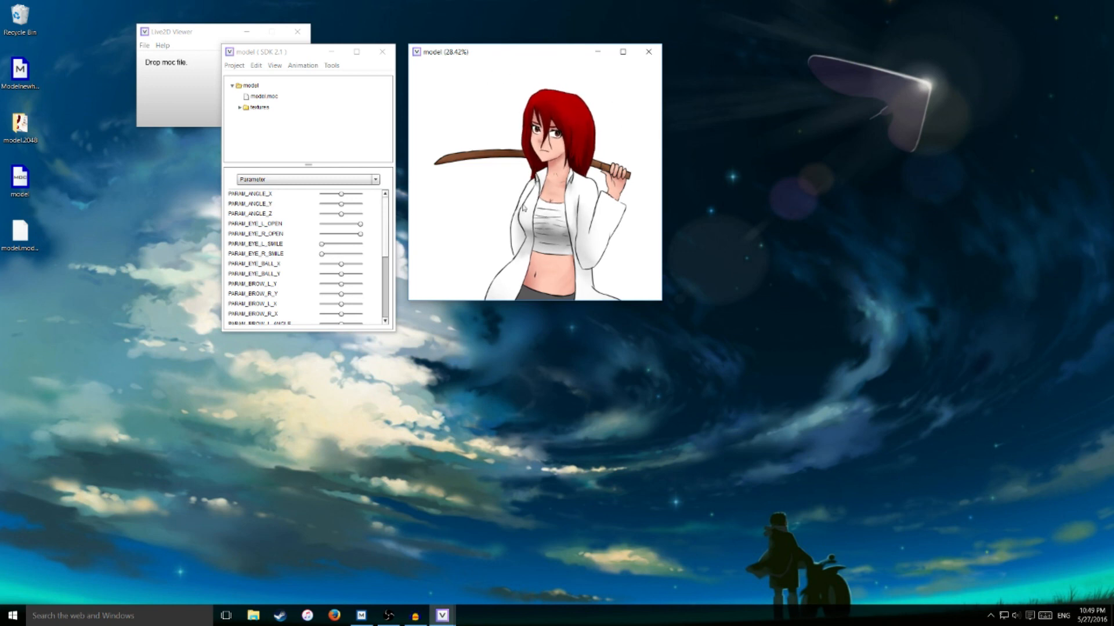
pyautogui.click(331, 65)
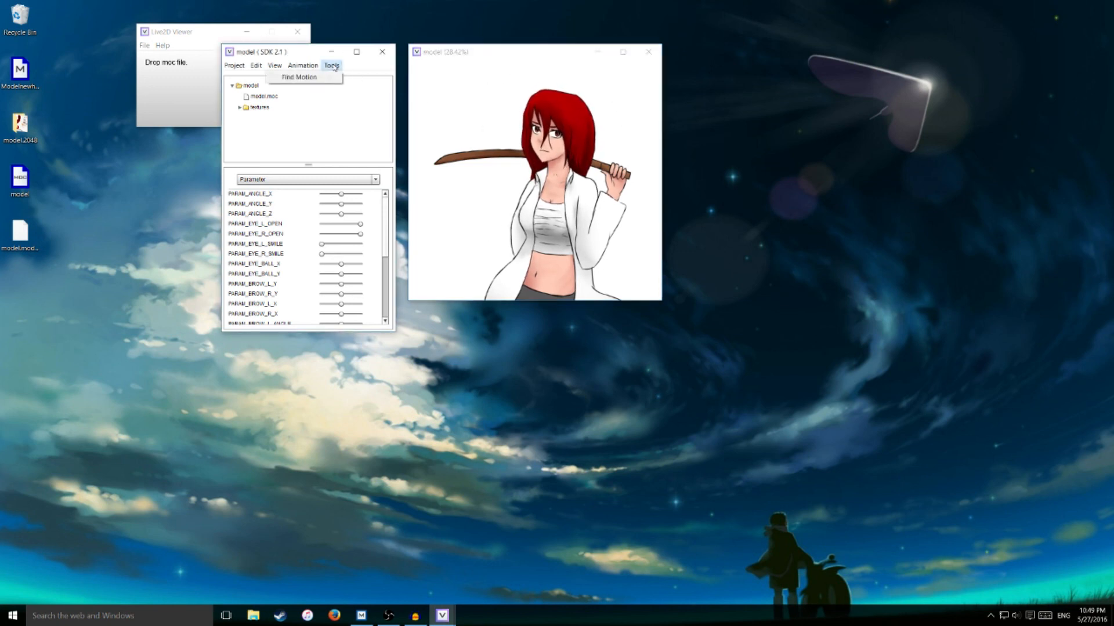